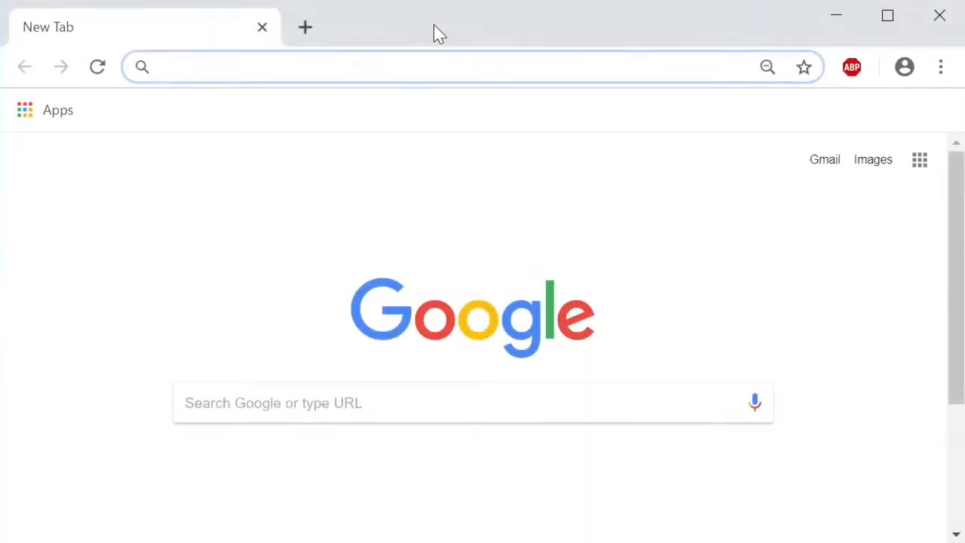
Download the Tileset sheet from spriters-resource.com/nes/supermariobros in Chrome.
{"action": "type", "text": "https://www.spriters-resource.com/nes/supermariobros/"}
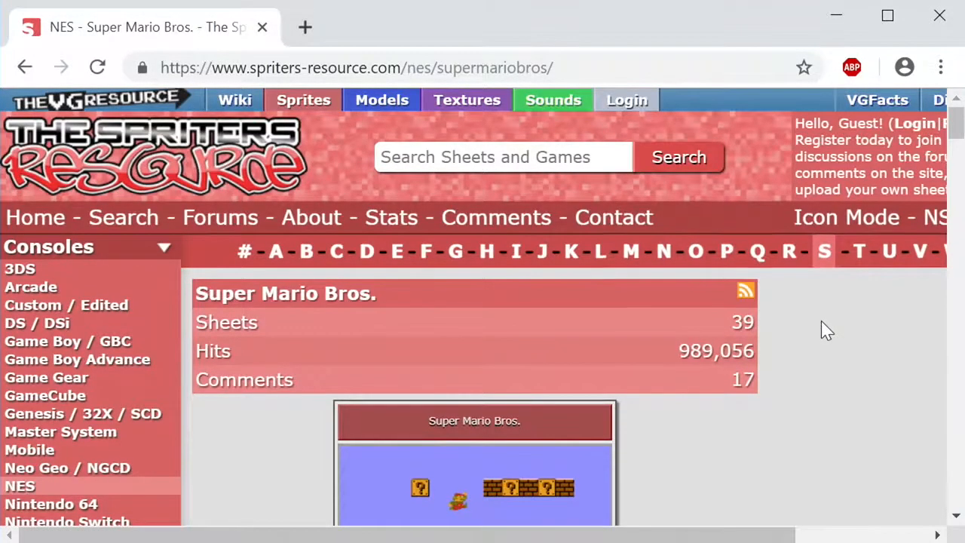
{"action": "scroll", "scroll_direction": "down", "scroll_amount": 3}
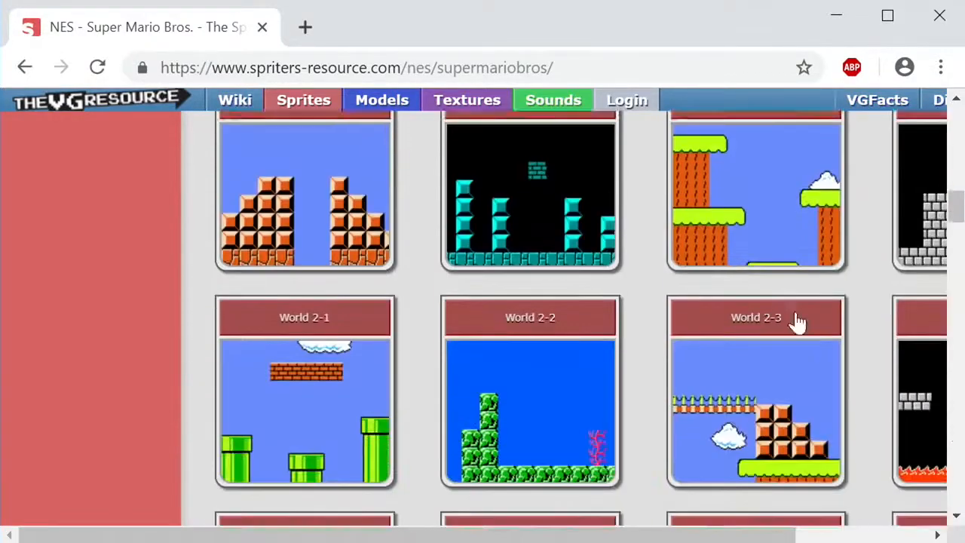
{"action": "scroll", "scroll_direction": "down", "scroll_amount": 3}
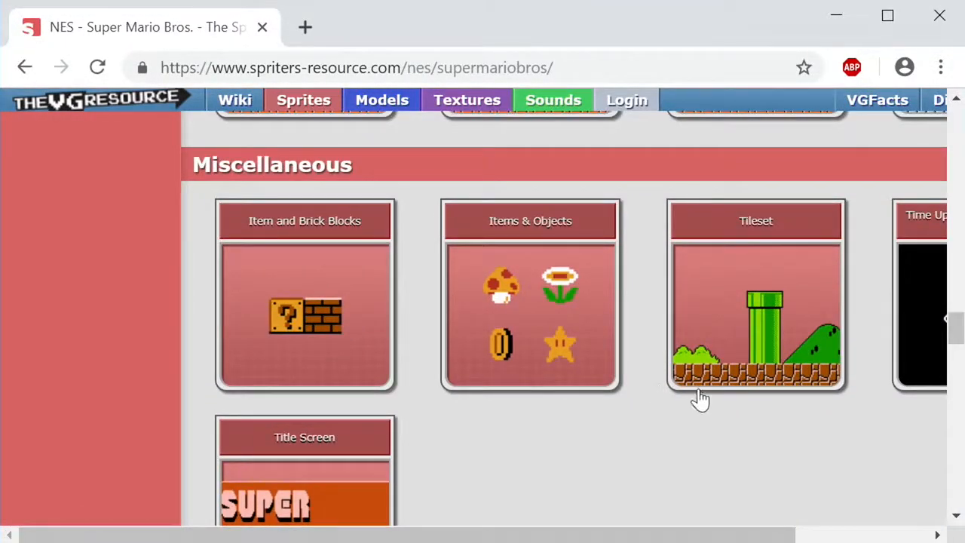
{"action": "left_click", "coordinate": [754, 294]}
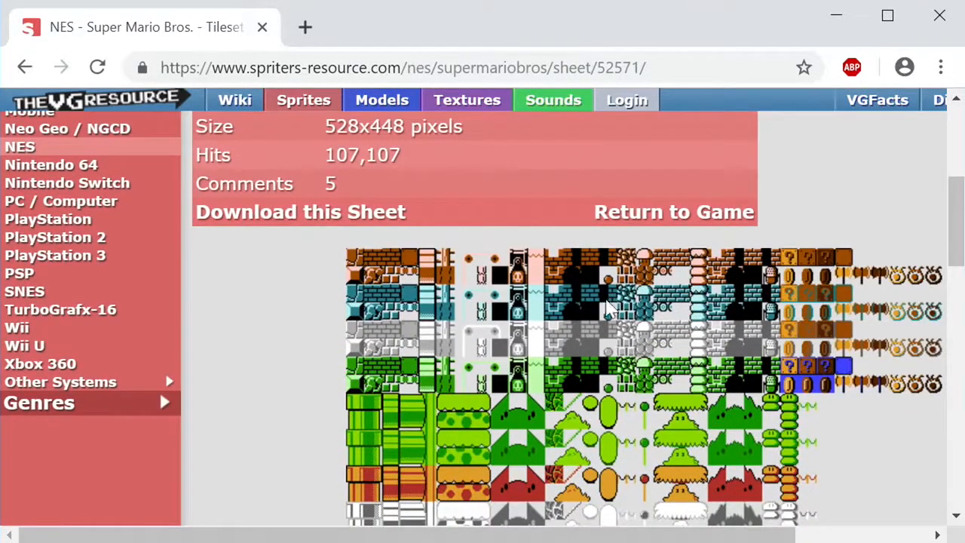
{"action": "mouse_move", "coordinate": [265, 212]}
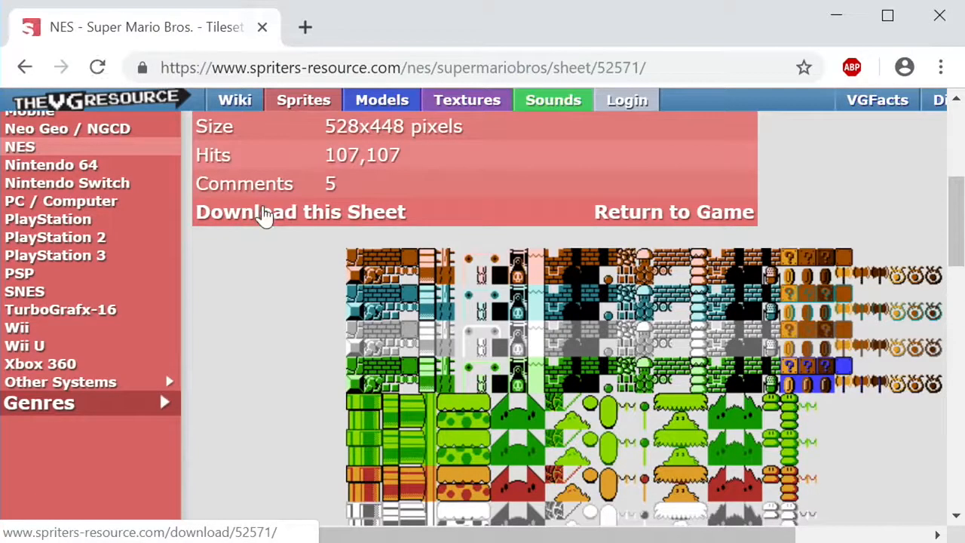
{"action": "left_click", "coordinate": [299, 212]}
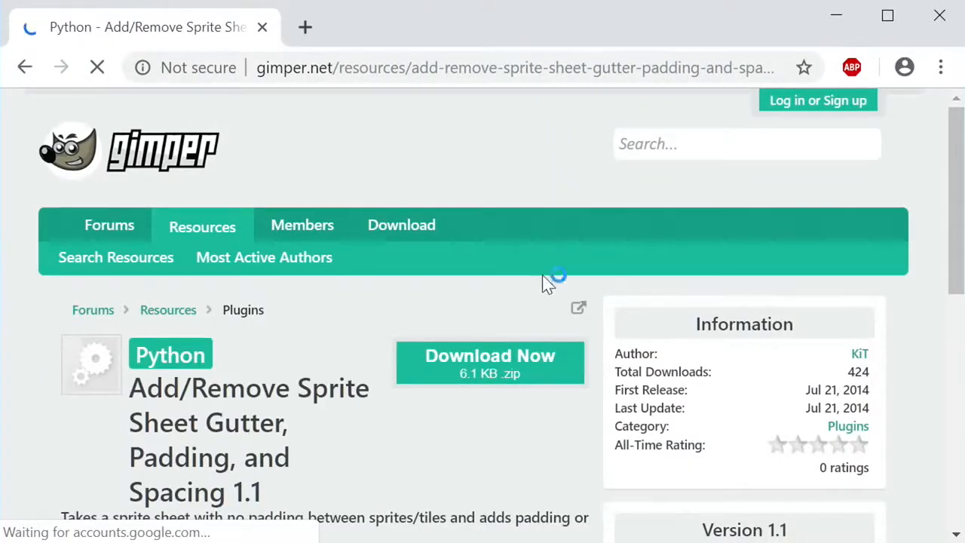
Download the sprite gutter plugin zip using gimper.net's 'Download Now' button.
{"action": "scroll", "scroll_direction": "down", "scroll_amount": 3}
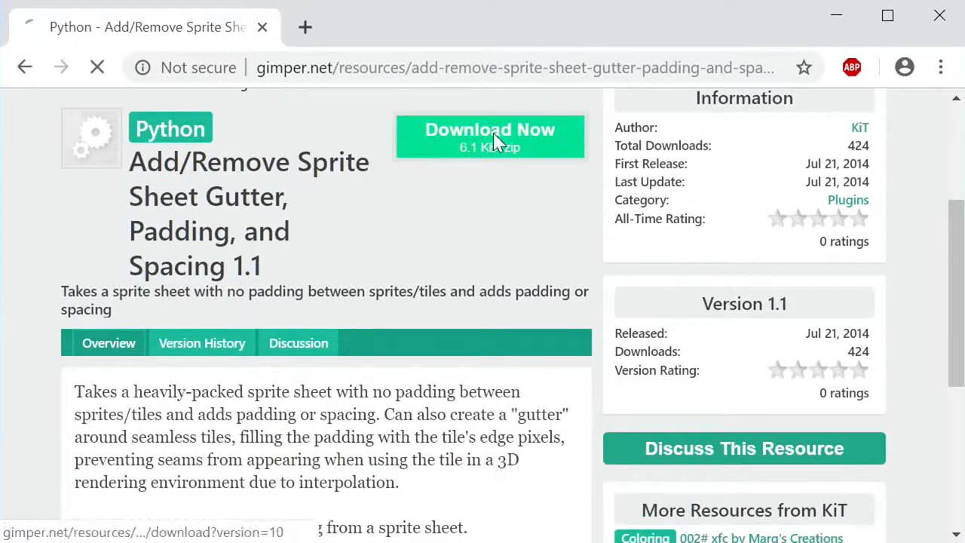
{"action": "left_click", "coordinate": [489, 136]}
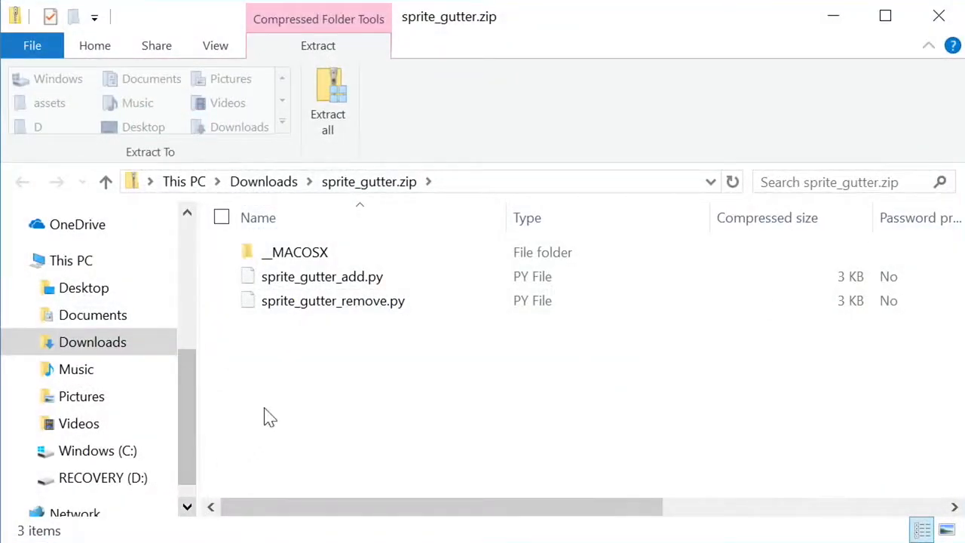
Copy both sprite gutter .py scripts into C:\Program Files\GIMP 2\lib\gimp\2.0\plug-ins.
{"action": "right_click", "coordinate": [332, 300]}
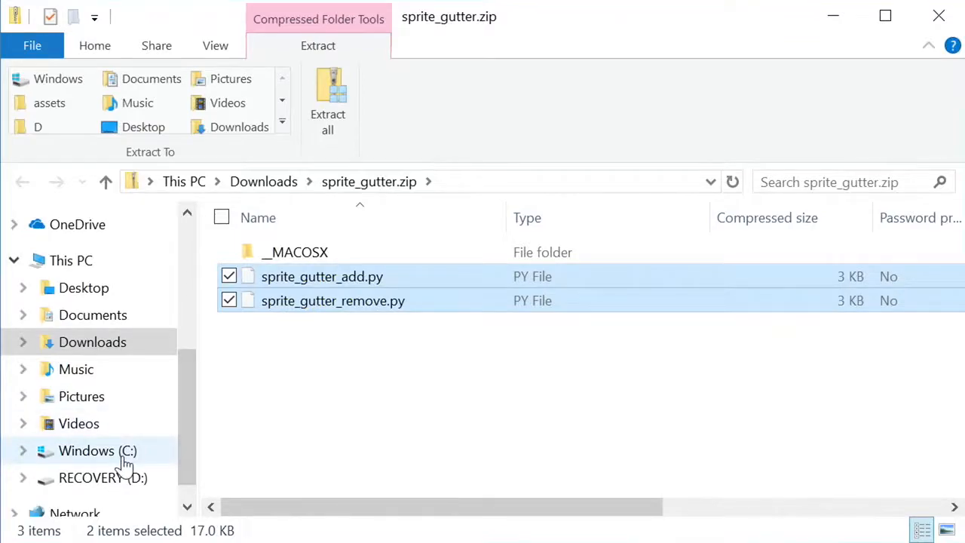
{"action": "left_click", "coordinate": [97, 450]}
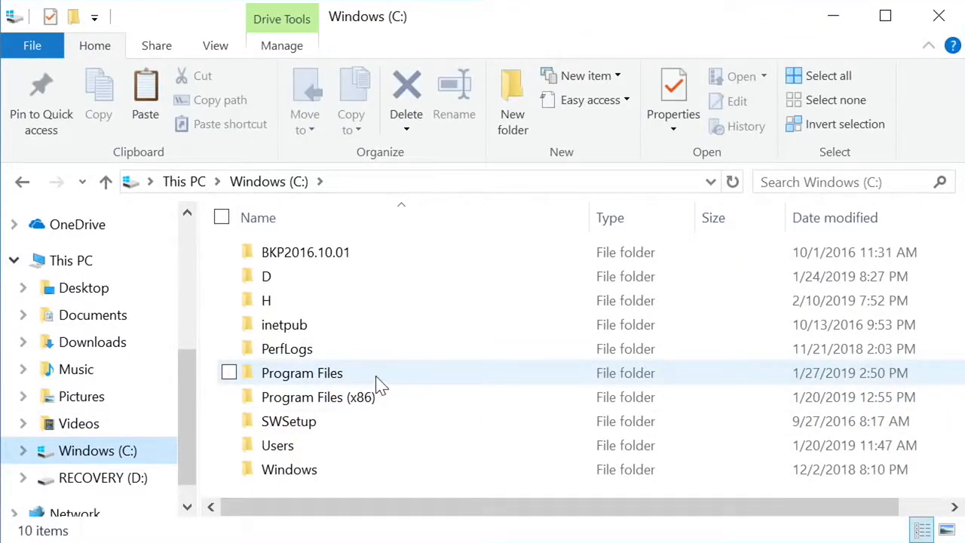
{"action": "double_click", "coordinate": [301, 373]}
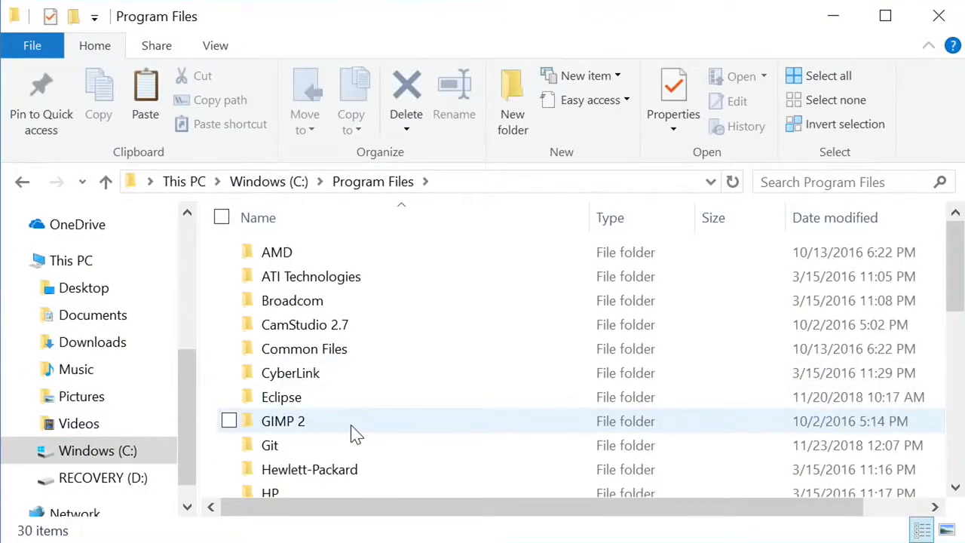
{"action": "double_click", "coordinate": [283, 421]}
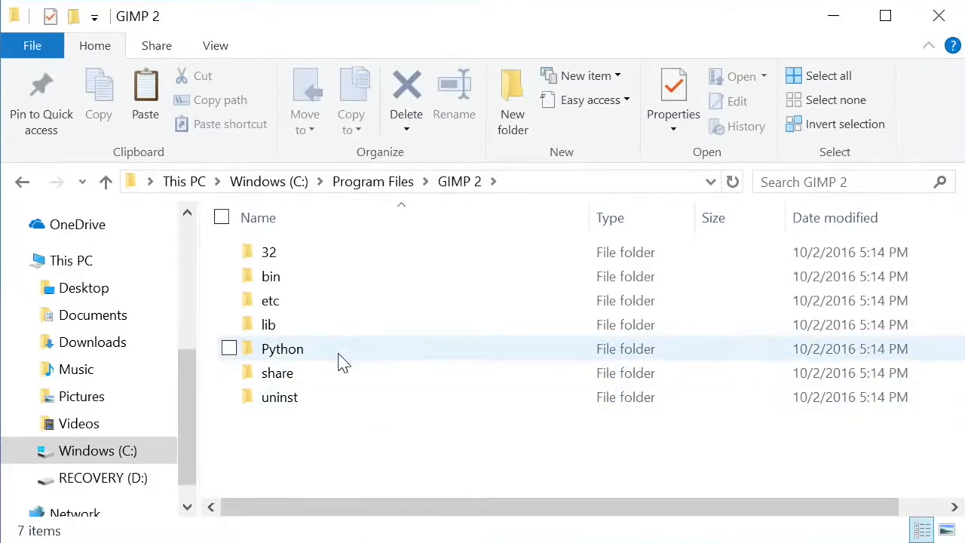
{"action": "double_click", "coordinate": [269, 324]}
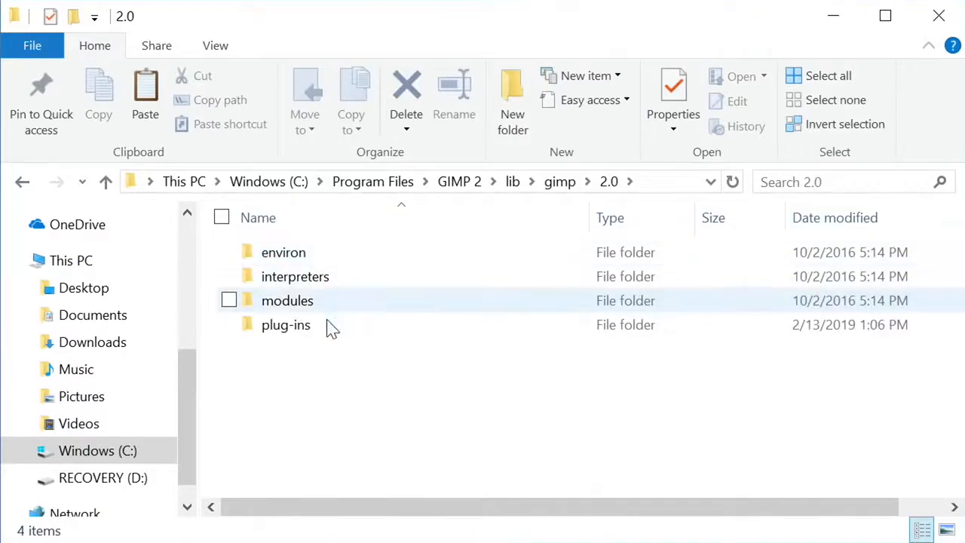
{"action": "double_click", "coordinate": [286, 324]}
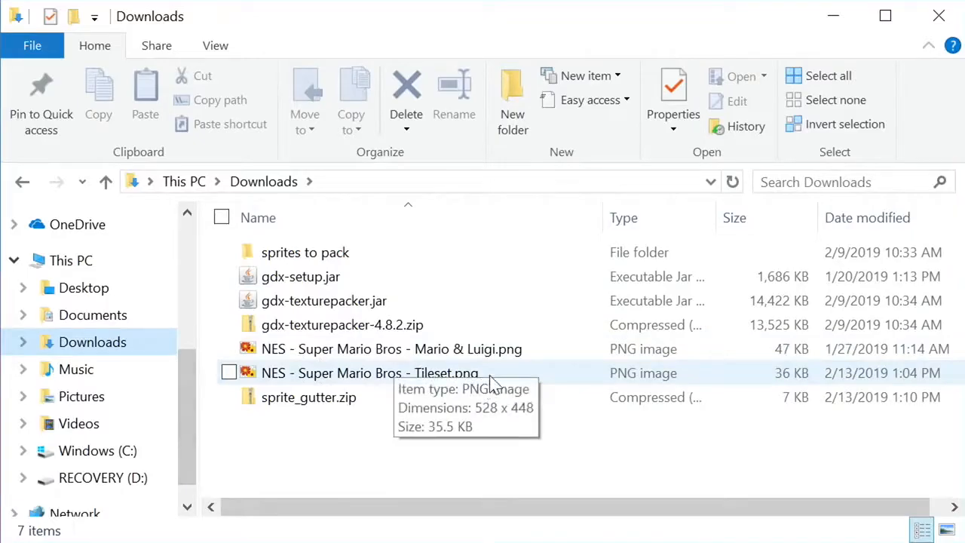
Open the Super Mario Bros. tileset PNG in GIMP and resize its canvas to 800×800.
{"action": "double_click", "coordinate": [370, 372]}
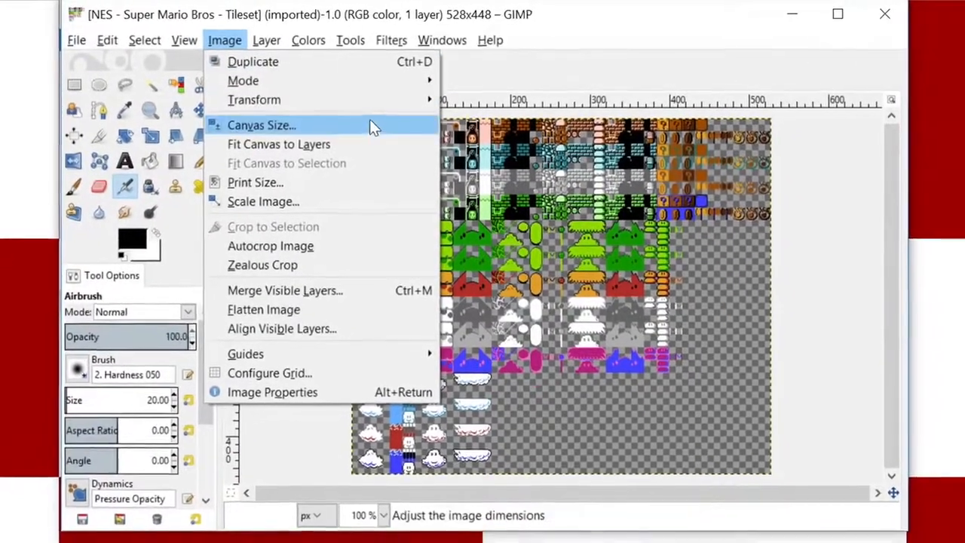
{"action": "left_click", "coordinate": [262, 125]}
{"action": "type", "text": "800"}
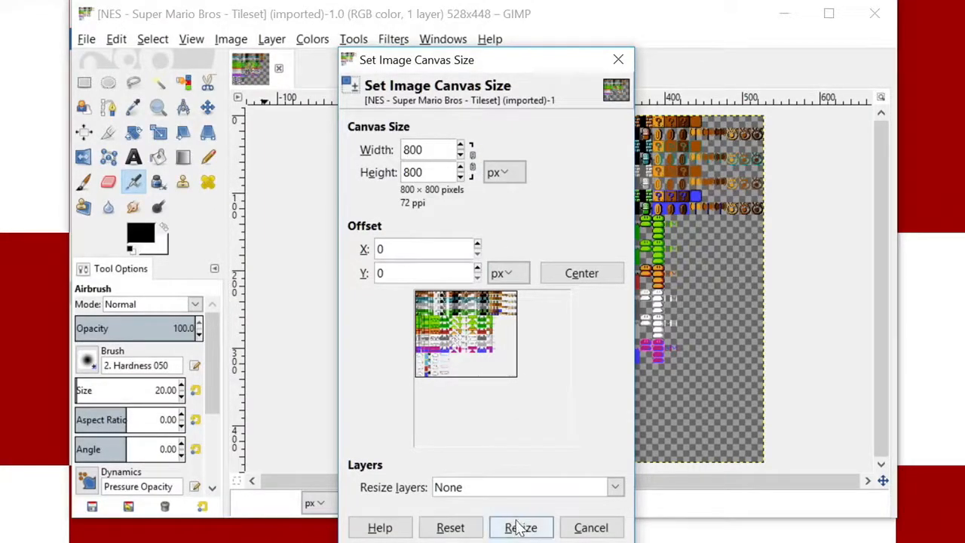
{"action": "left_click", "coordinate": [520, 527]}
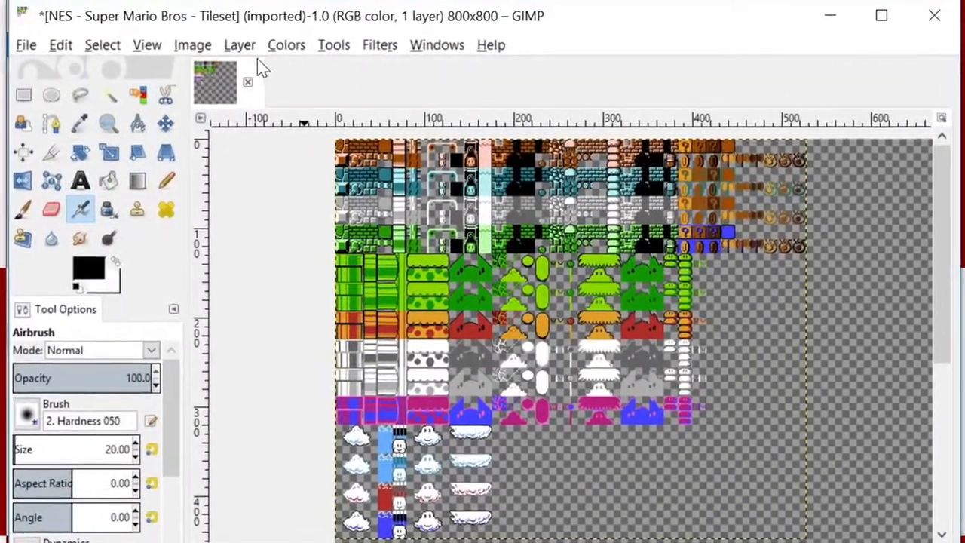
{"action": "left_click", "coordinate": [238, 45]}
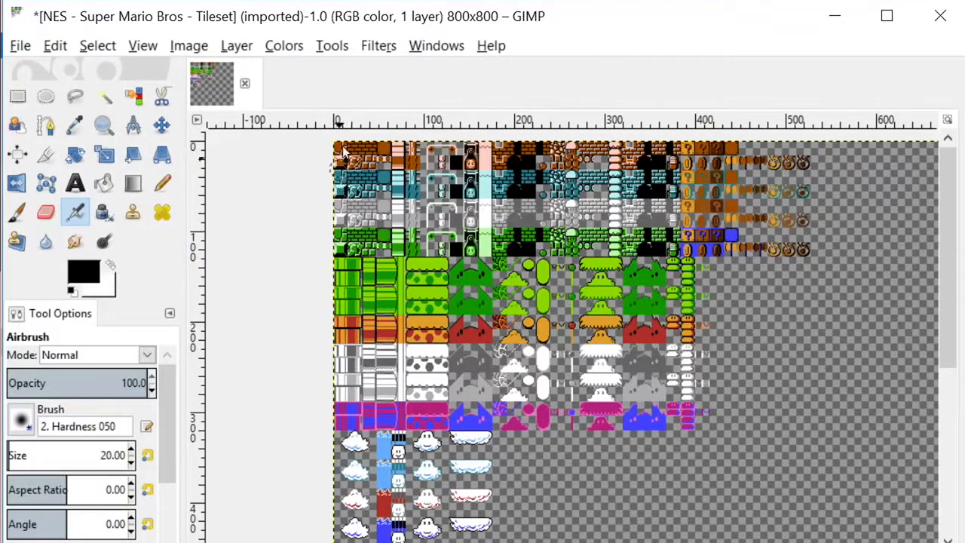
{"action": "left_click", "coordinate": [378, 45]}
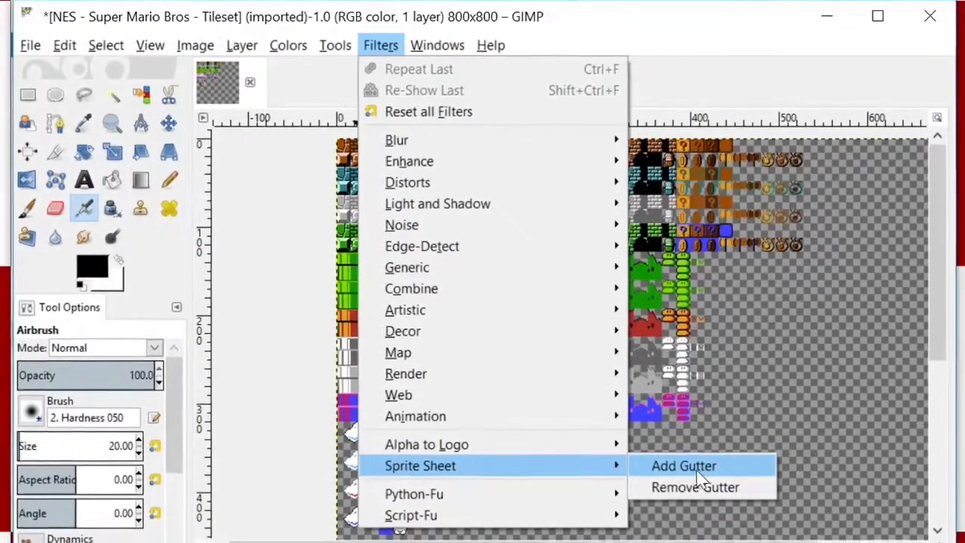
Run Sprite Sheet Add Gutter with 16×16 tiles and Generate Gutter set to Yes.
{"action": "left_click", "coordinate": [683, 465]}
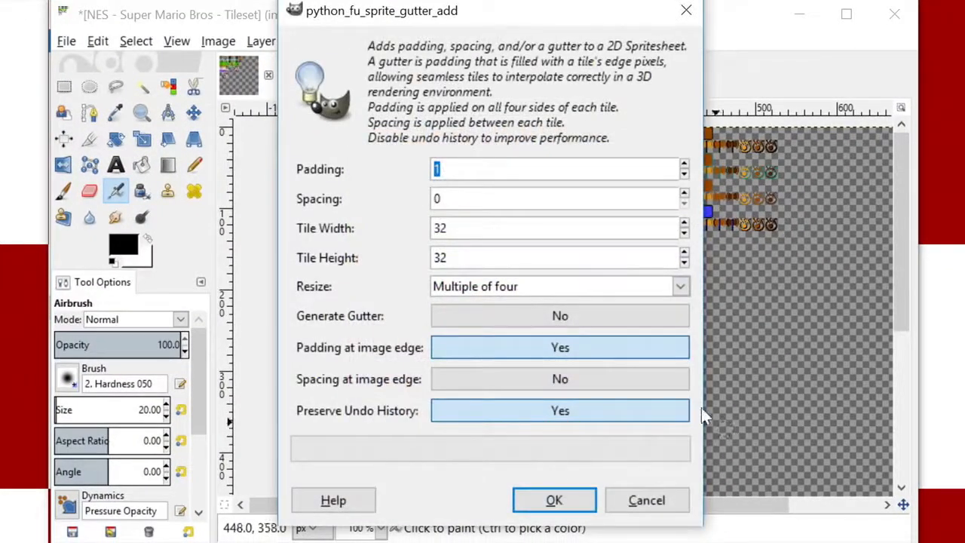
{"action": "type", "text": "16"}
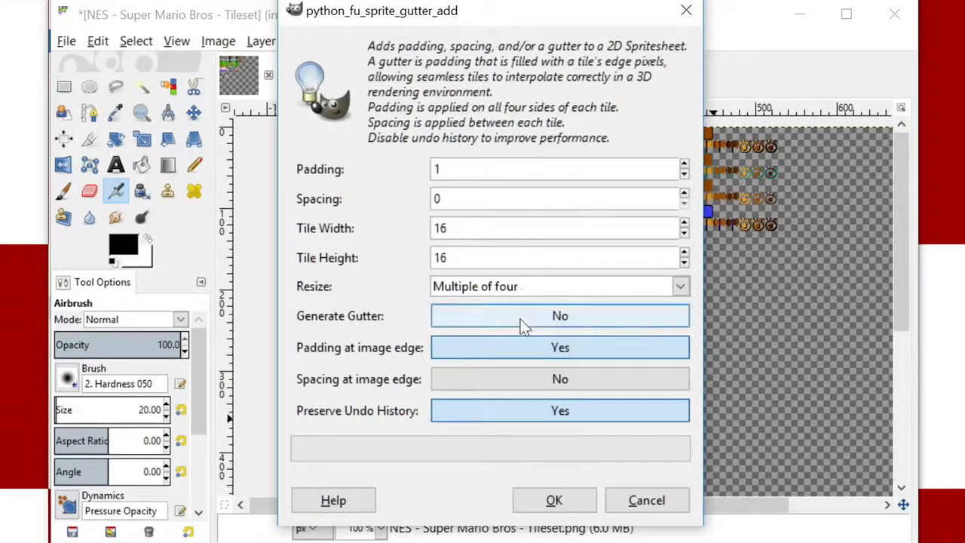
{"action": "left_click", "coordinate": [559, 315]}
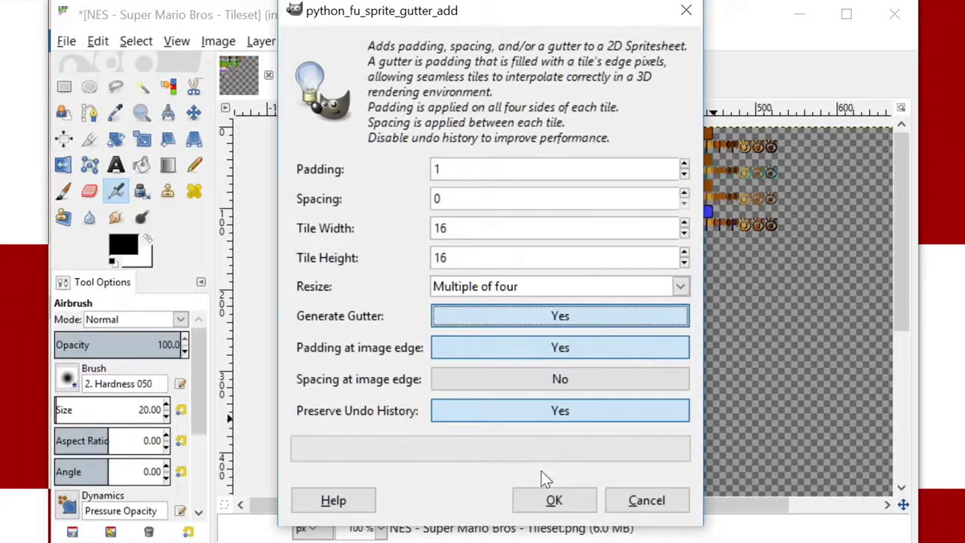
{"action": "left_click", "coordinate": [553, 500]}
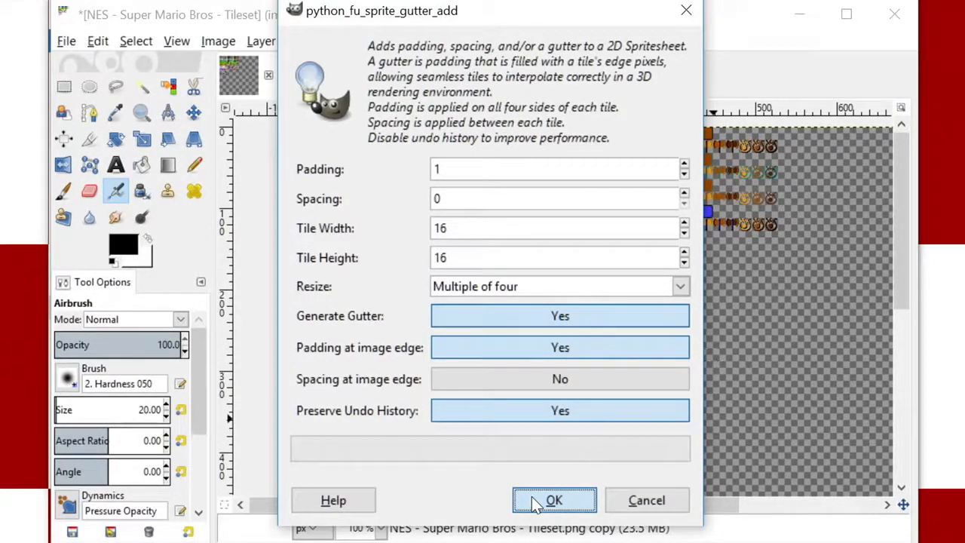
{"action": "left_click", "coordinate": [553, 500]}
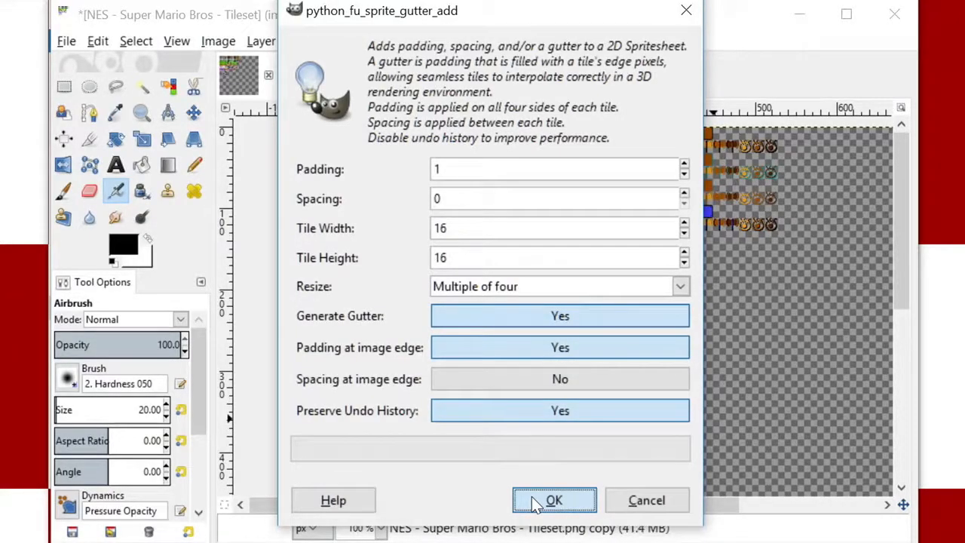
{"action": "left_click", "coordinate": [553, 500]}
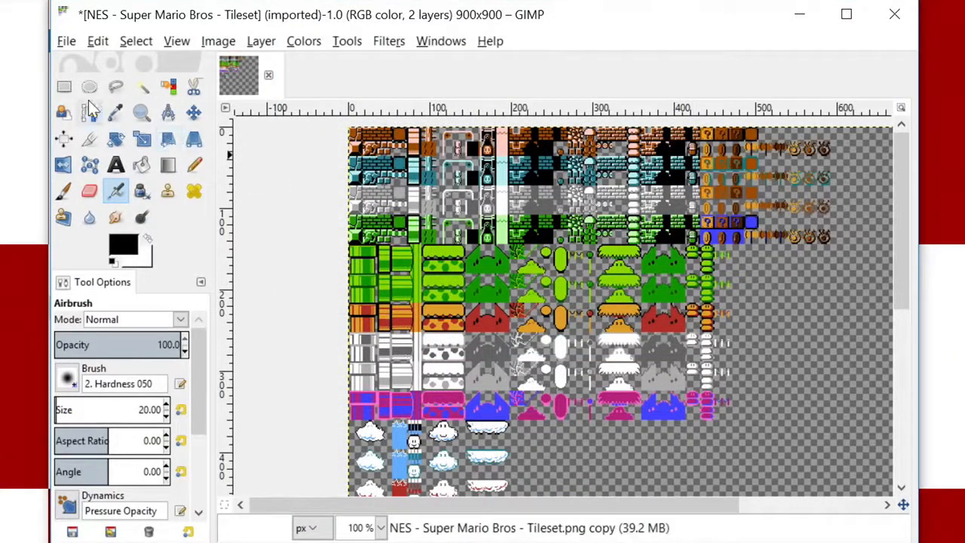
Rectangle-select the padded tile region and copy it to the clipboard.
{"action": "left_click", "coordinate": [64, 86]}
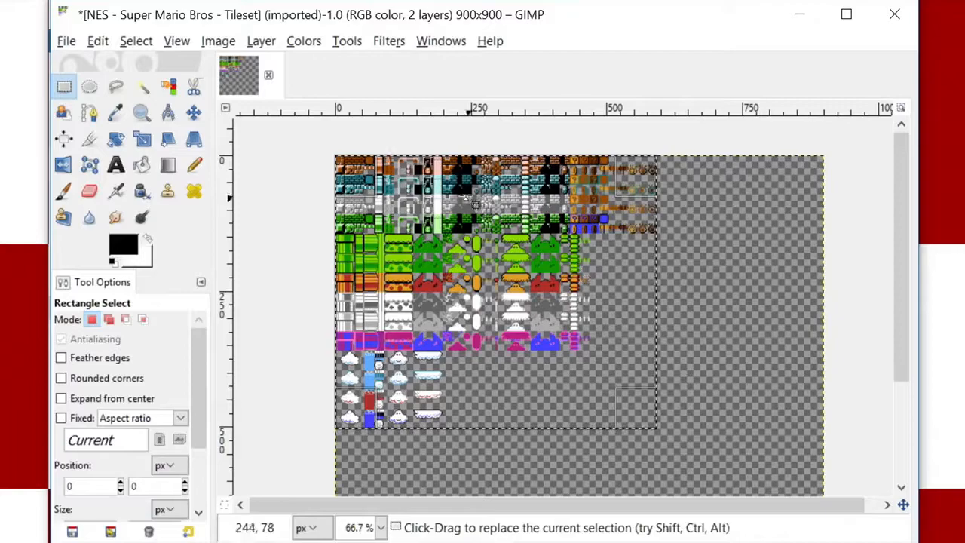
{"action": "left_click", "coordinate": [97, 41]}
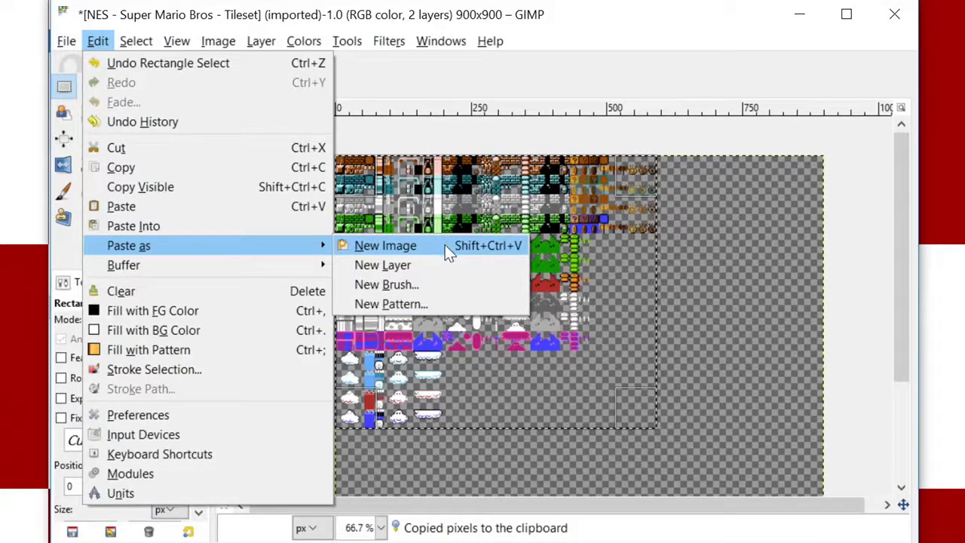
Paste the copied tiles as a new image and export it as SMB1 tileset v1.png.
{"action": "left_click", "coordinate": [384, 245]}
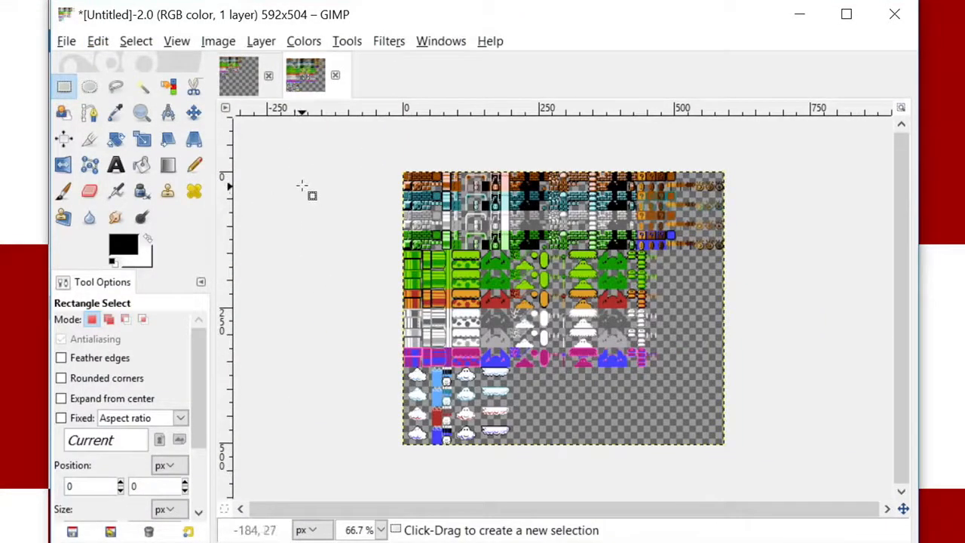
{"action": "left_click", "coordinate": [66, 41]}
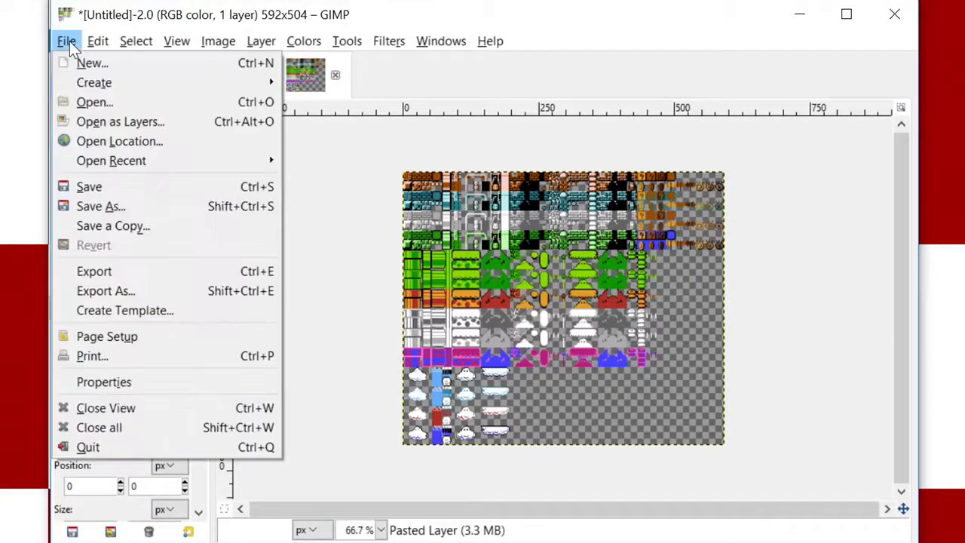
{"action": "left_click", "coordinate": [105, 290]}
{"action": "type", "text": "SMB1 tileset v1.png"}
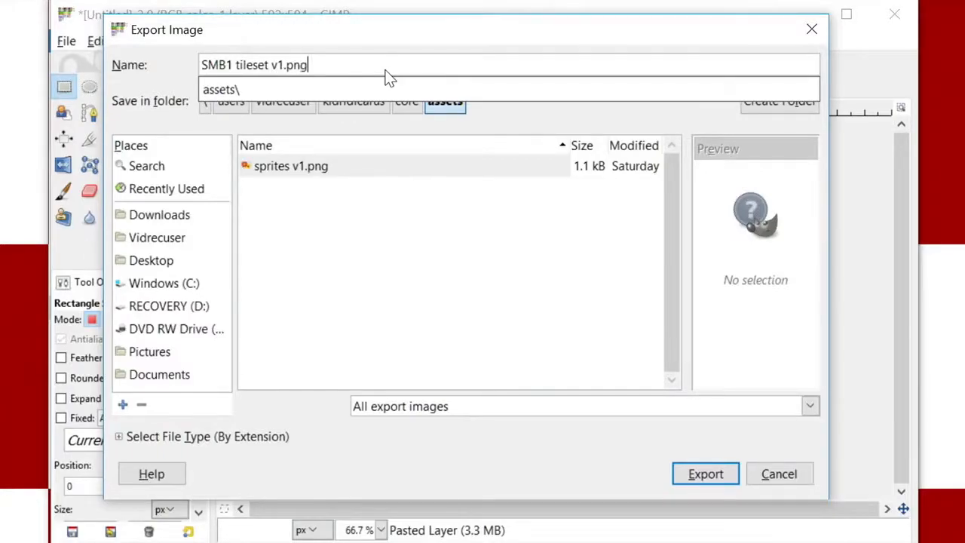
{"action": "left_click", "coordinate": [705, 473]}
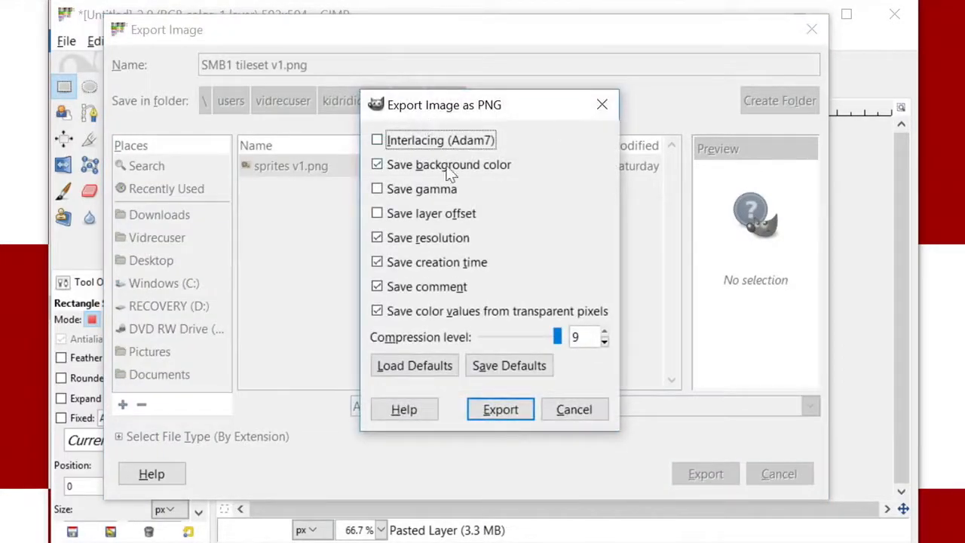
{"action": "left_click", "coordinate": [500, 409]}
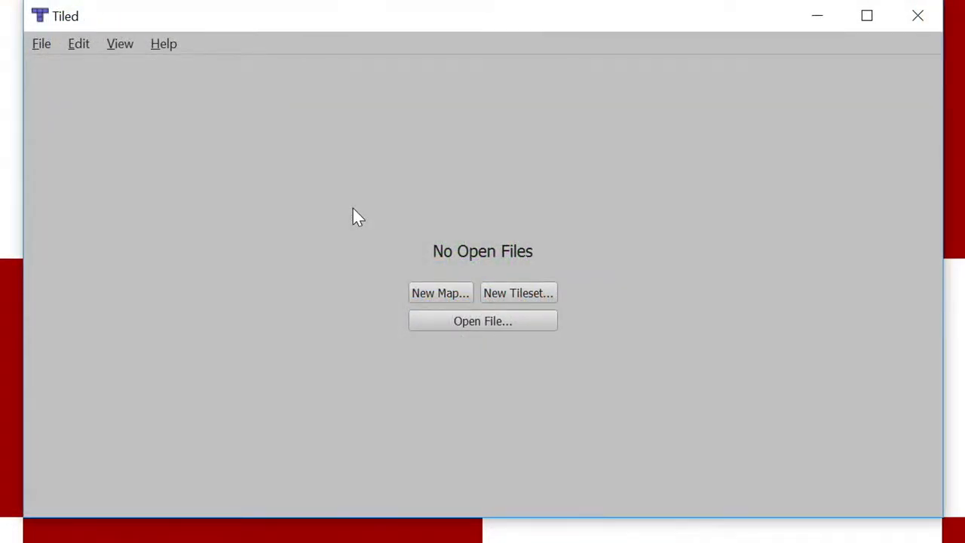
Set up a new map with Base64 (zlib compressed) layers, 16×16 map size, 16 px tiles.
{"action": "left_click", "coordinate": [439, 292]}
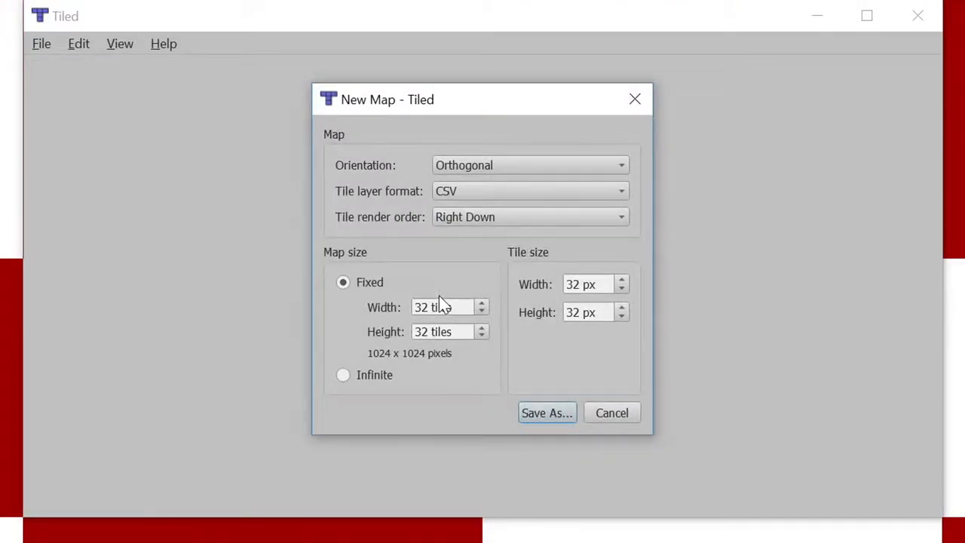
{"action": "left_click", "coordinate": [530, 191]}
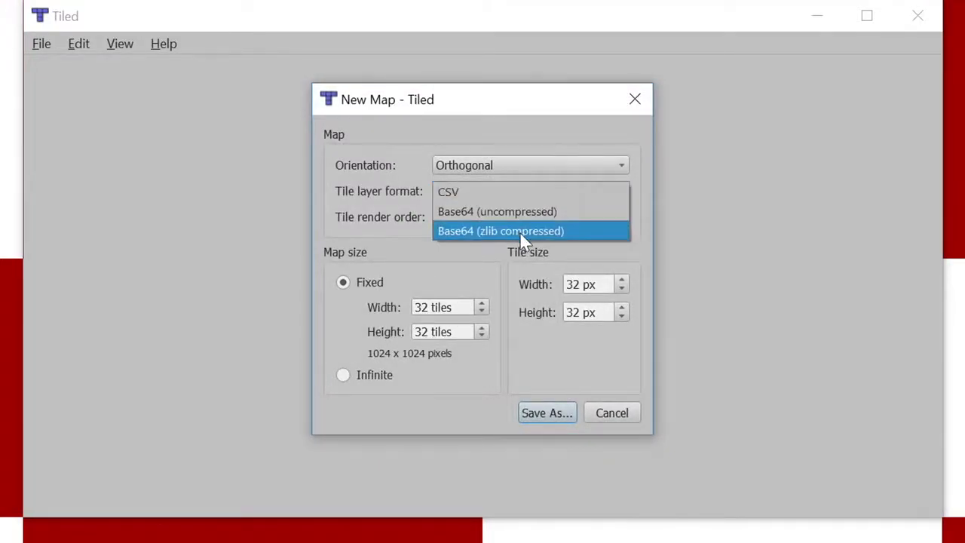
{"action": "left_click", "coordinate": [501, 231]}
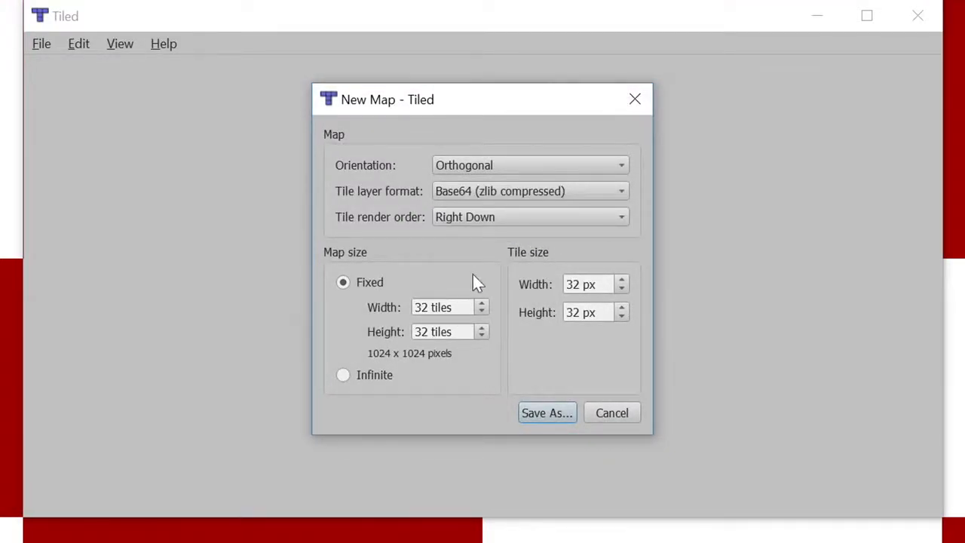
{"action": "type", "text": "16"}
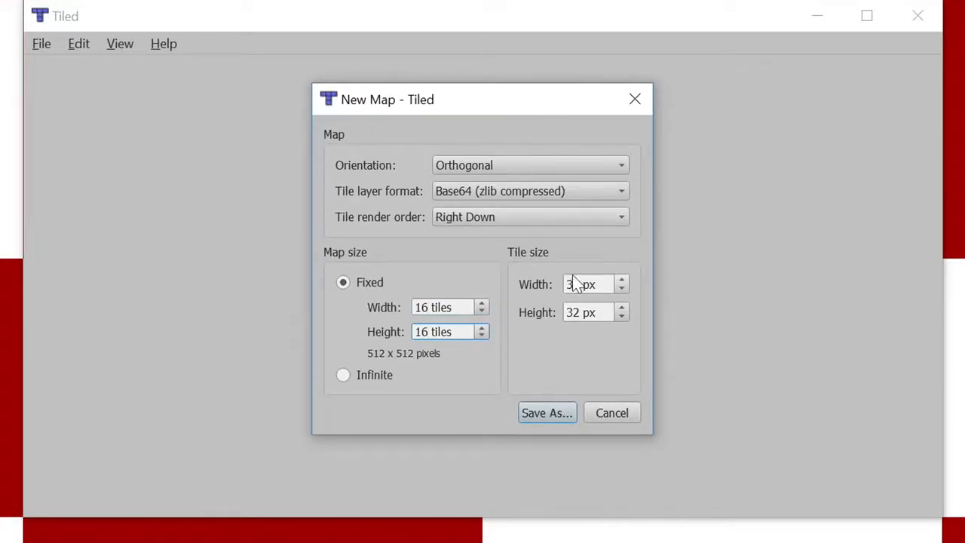
{"action": "type", "text": "16"}
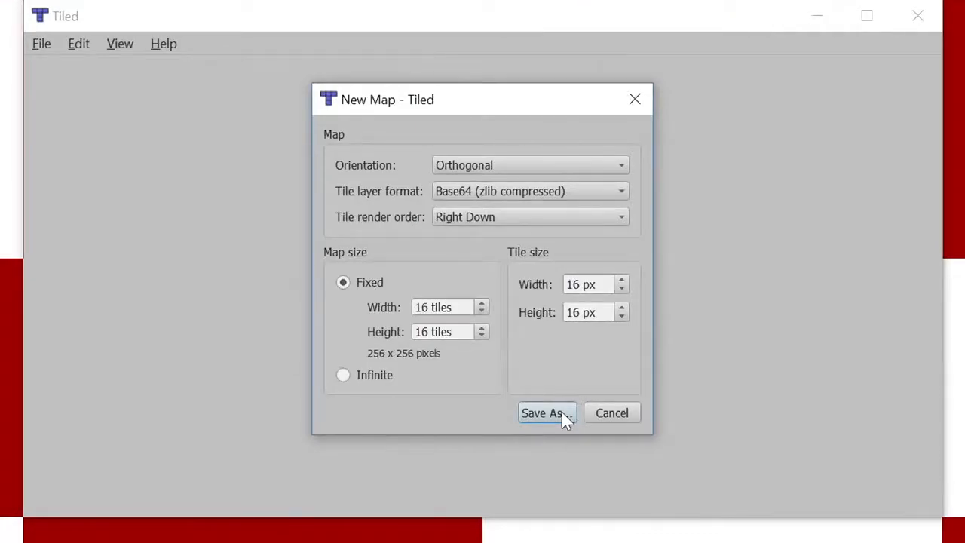
Save the new map as smb1-1 v1.tmx in the assets folder.
{"action": "left_click", "coordinate": [540, 412]}
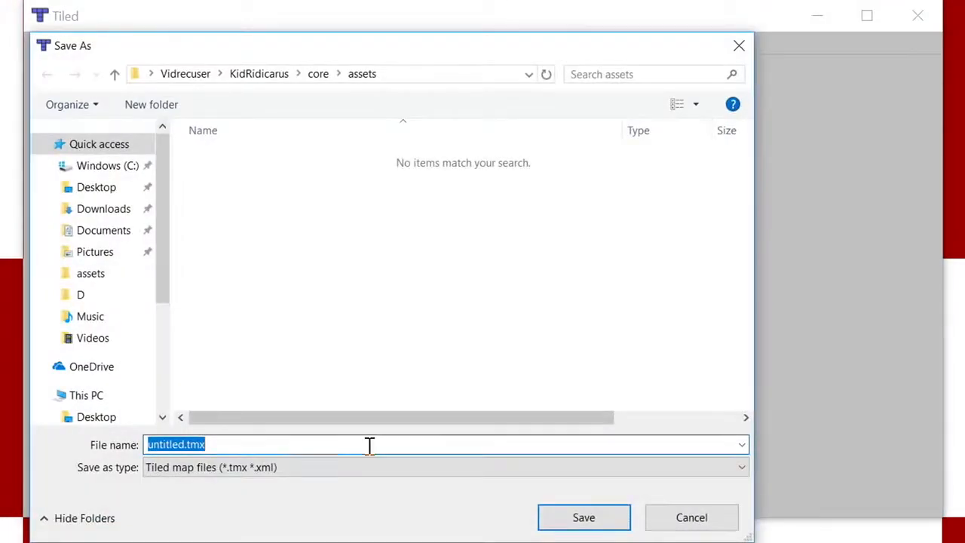
{"action": "type", "text": "smb1-1 v1"}
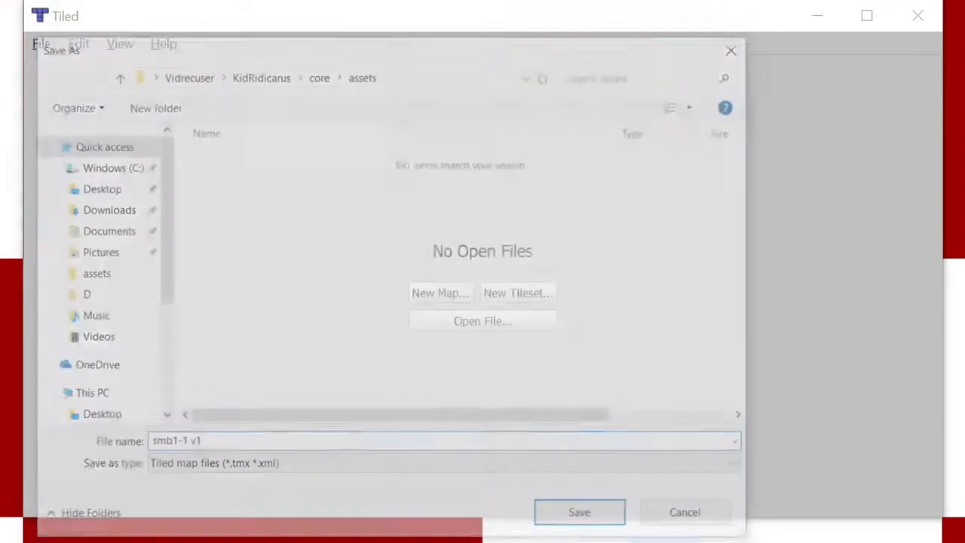
{"action": "left_click", "coordinate": [578, 512]}
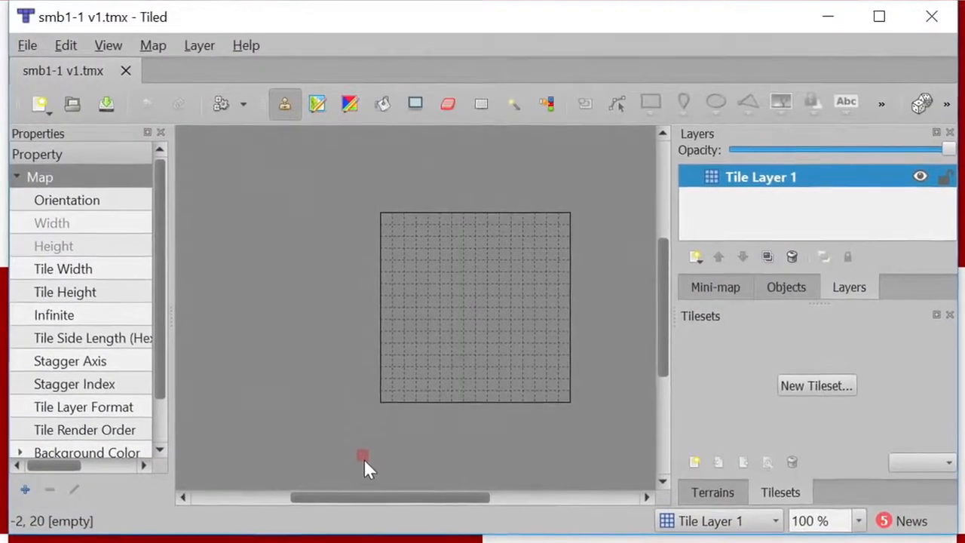
Add a tileset from SMB1 tileset v1.png with 1 px margin and 2 px spacing.
{"action": "left_click", "coordinate": [816, 385]}
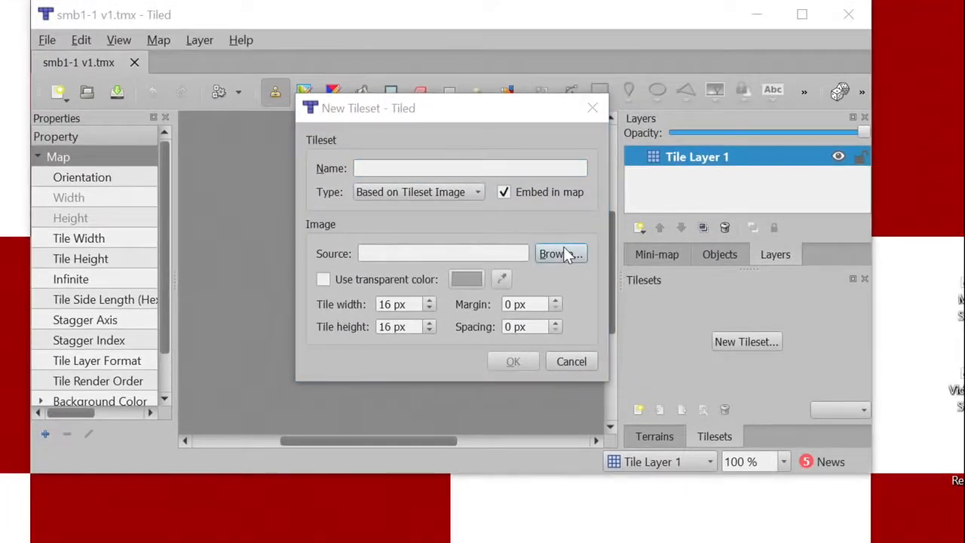
{"action": "left_click", "coordinate": [561, 253]}
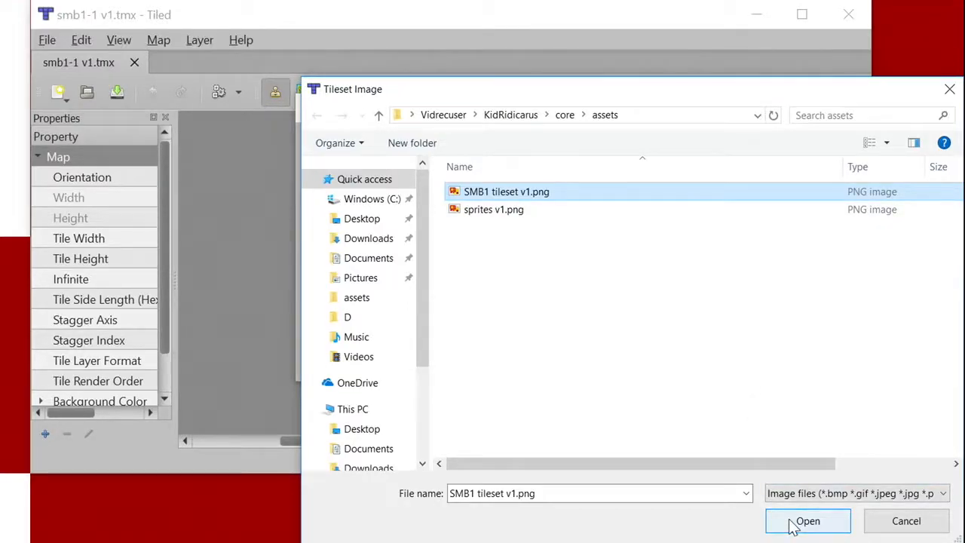
{"action": "left_click", "coordinate": [807, 520]}
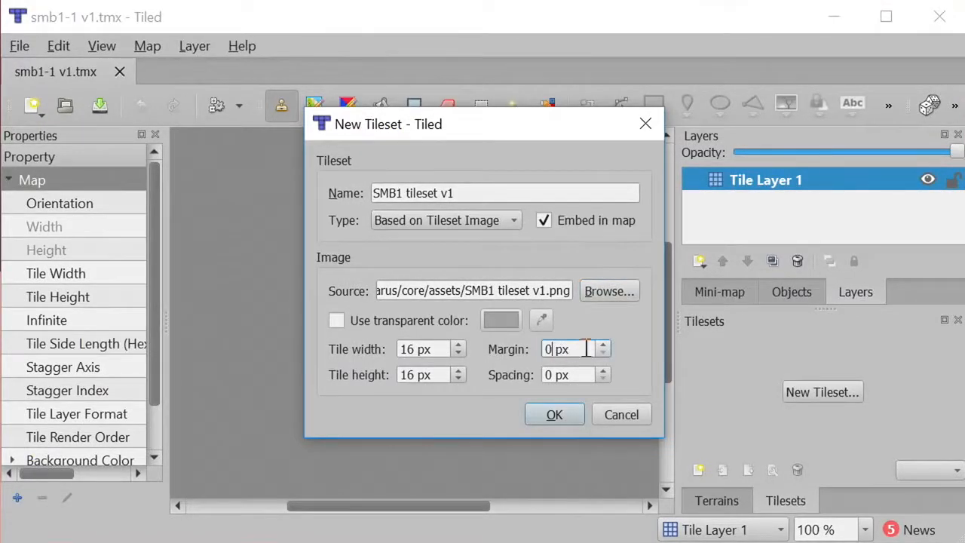
{"action": "left_click", "coordinate": [602, 345]}
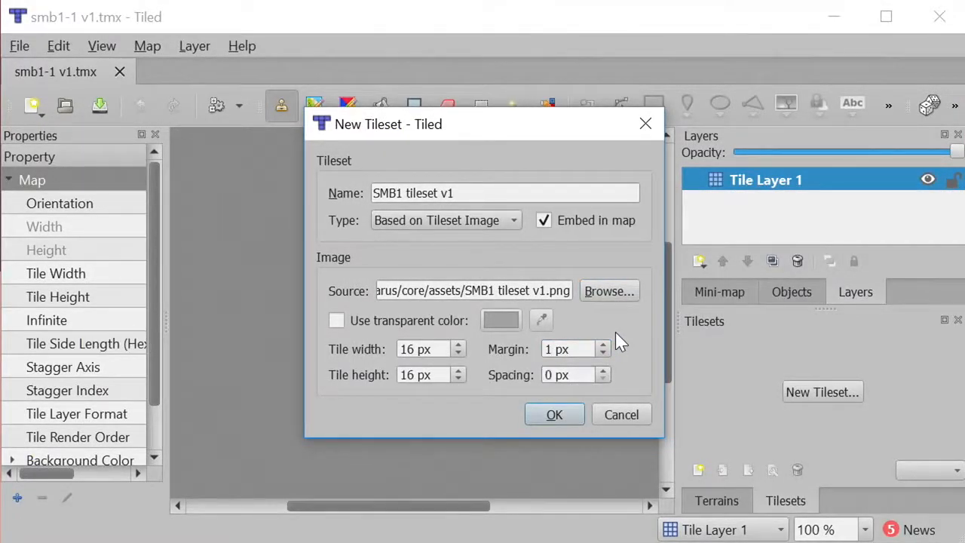
{"action": "left_click", "coordinate": [603, 370]}
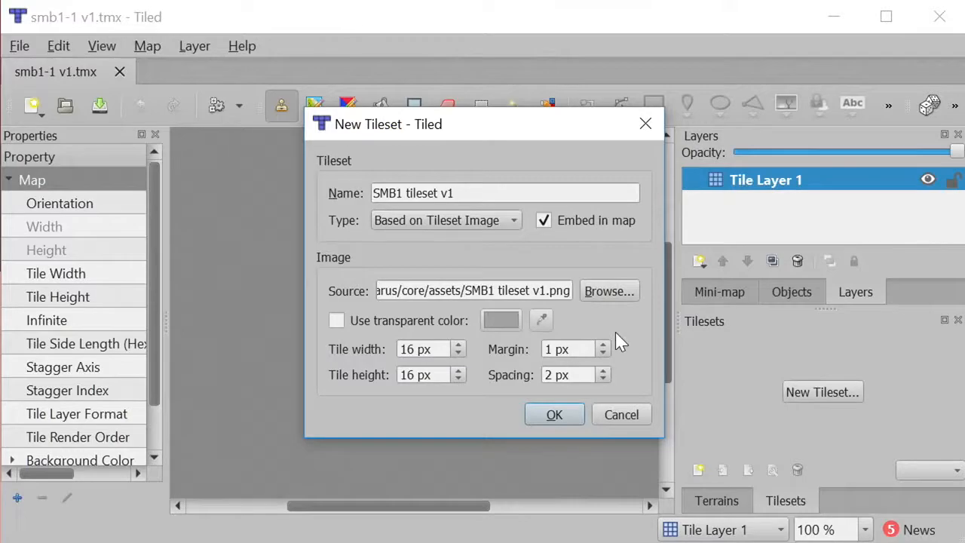
{"action": "left_click", "coordinate": [554, 415]}
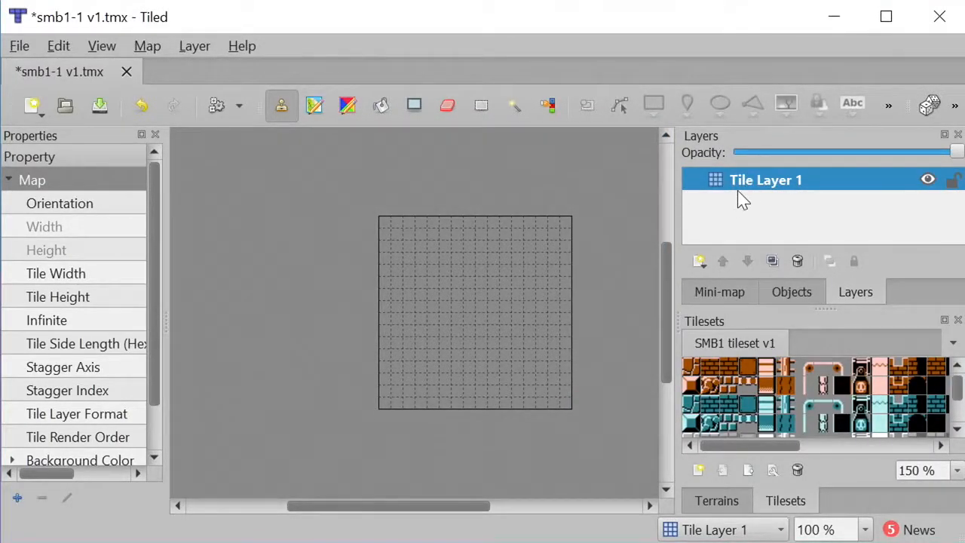
Rename Tile Layer 1 to background, bucket-fill it with sky, and add a foreground tile layer.
{"action": "type", "text": "background"}
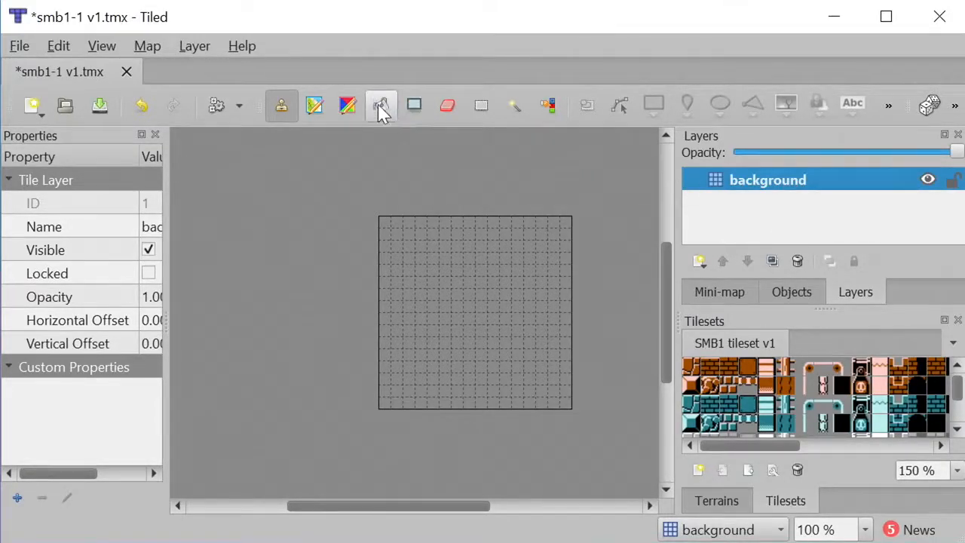
{"action": "left_click", "coordinate": [381, 105]}
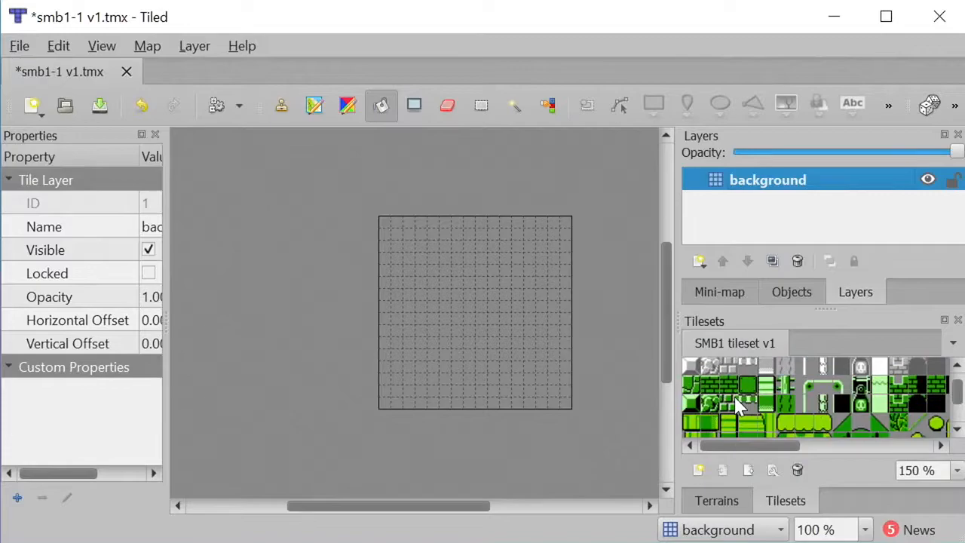
{"action": "scroll", "scroll_direction": "down", "scroll_amount": 3}
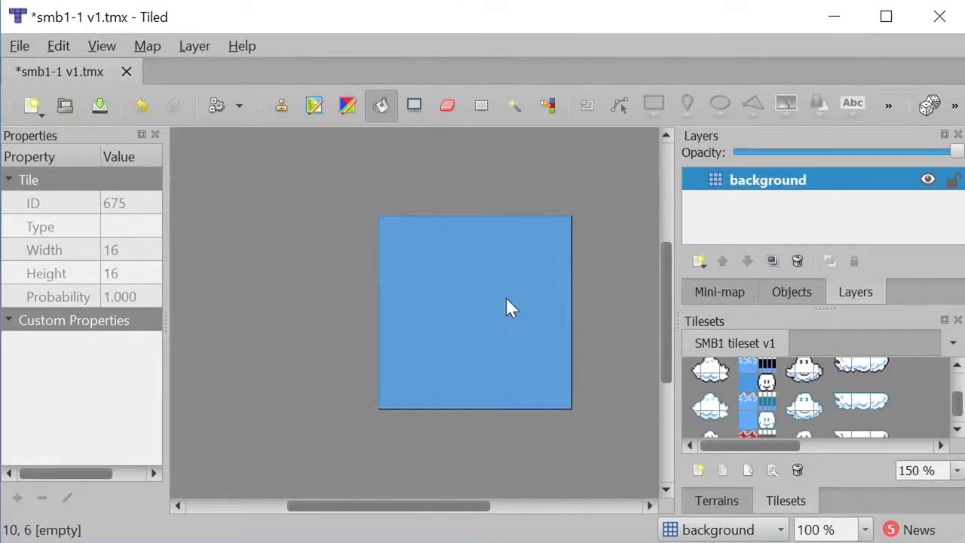
{"action": "left_click", "coordinate": [698, 260]}
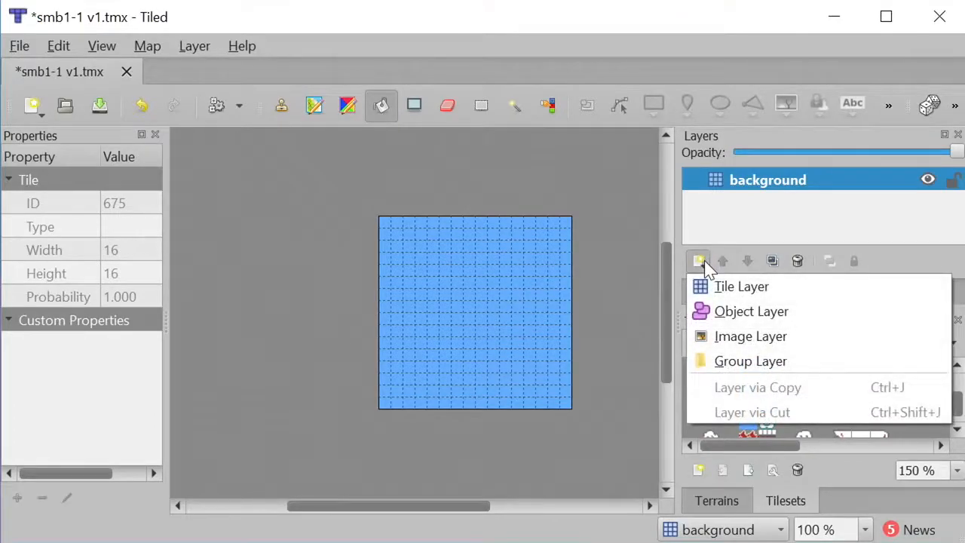
{"action": "left_click", "coordinate": [740, 286]}
{"action": "type", "text": "foreground"}
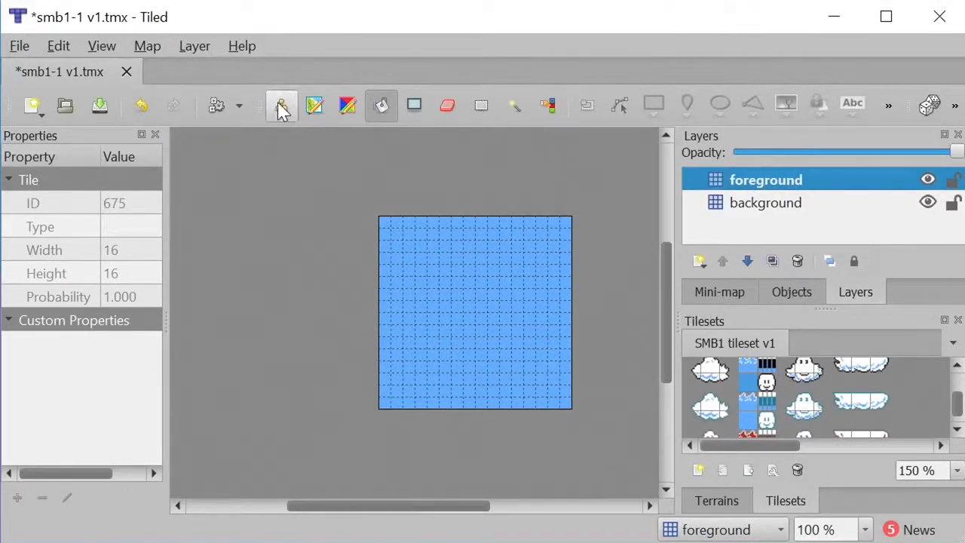
Paint brick ground tiles along the map's bottom rows with the Stamp Brush.
{"action": "left_click", "coordinate": [281, 104]}
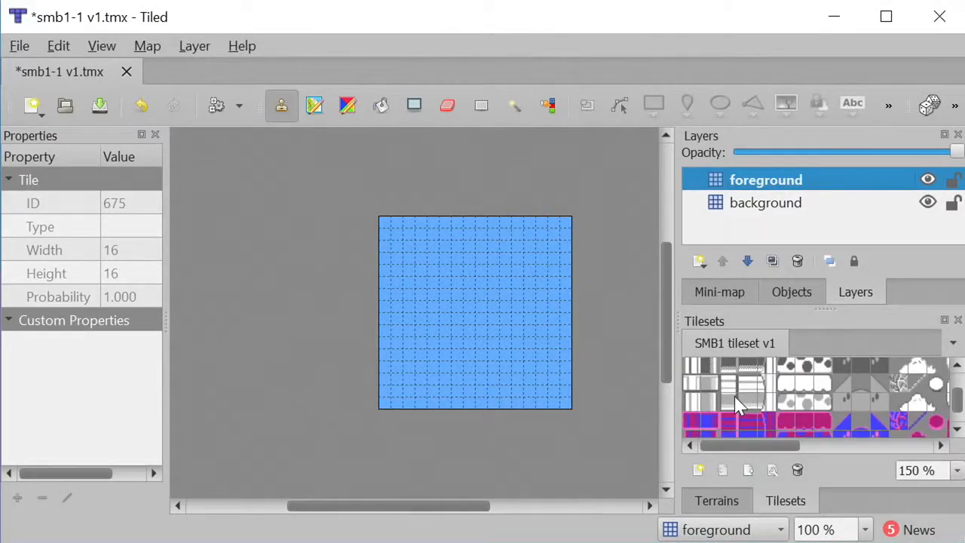
{"action": "scroll", "scroll_direction": "down", "scroll_amount": 3}
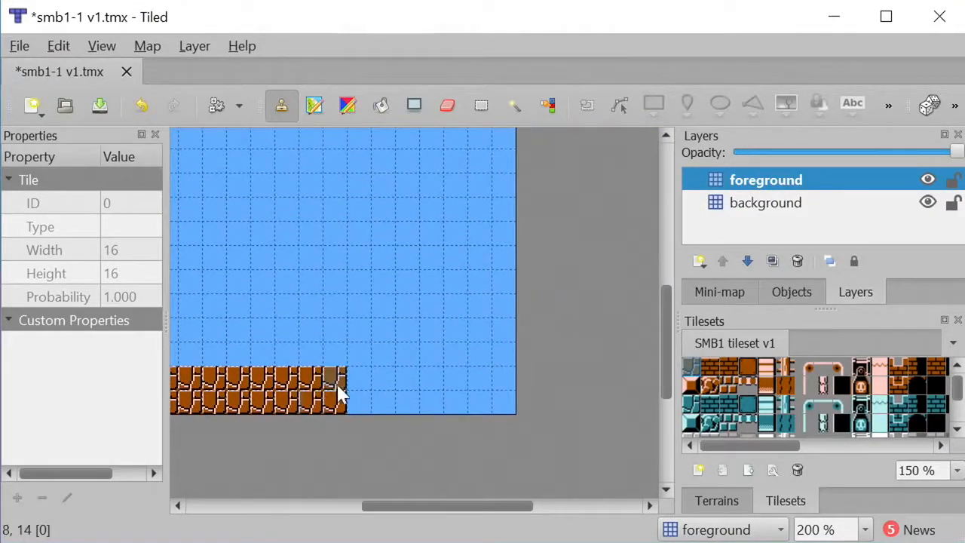
{"action": "left_click_drag", "start_coordinate": [347, 390], "coordinate": [468, 390]}
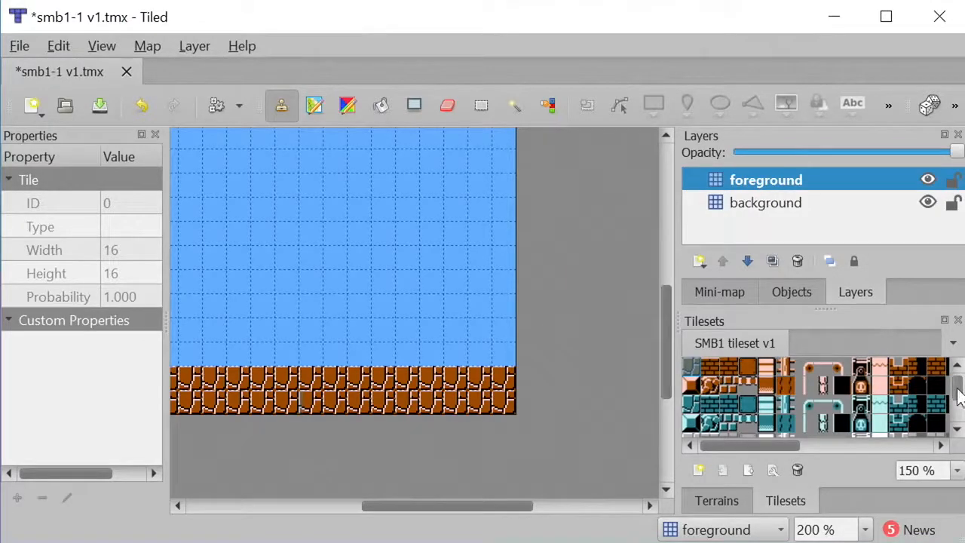
Pick green hill tile pieces from the tileset to stamp above the ground.
{"action": "scroll", "scroll_direction": "down", "scroll_amount": 3}
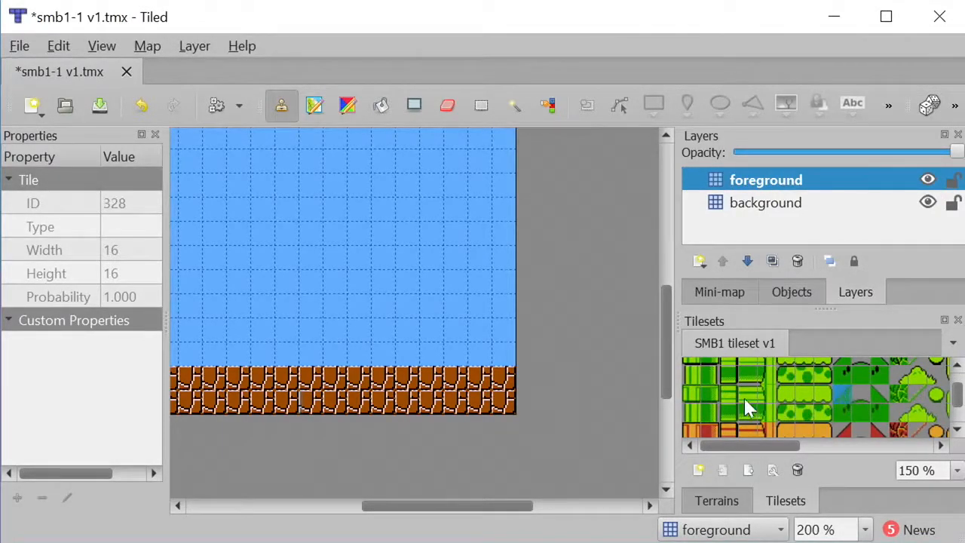
{"action": "left_click", "coordinate": [459, 358]}
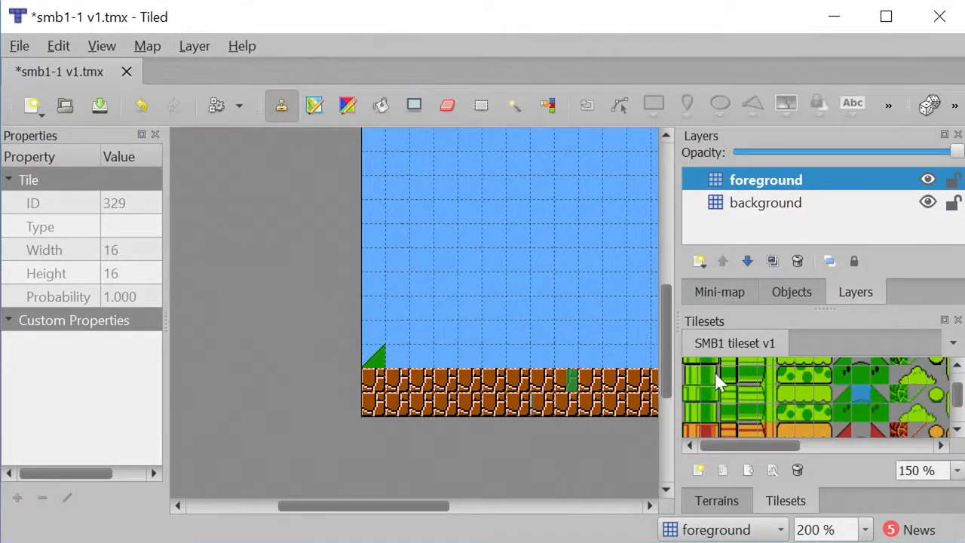
{"action": "left_click", "coordinate": [859, 395]}
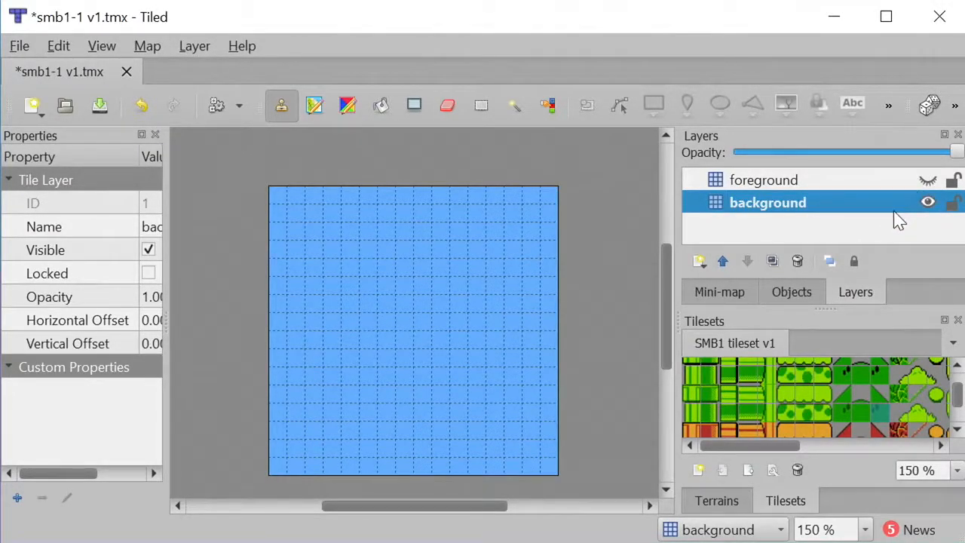
Turn the foreground layer back on and save the map with Ctrl+S.
{"action": "left_click", "coordinate": [928, 179]}
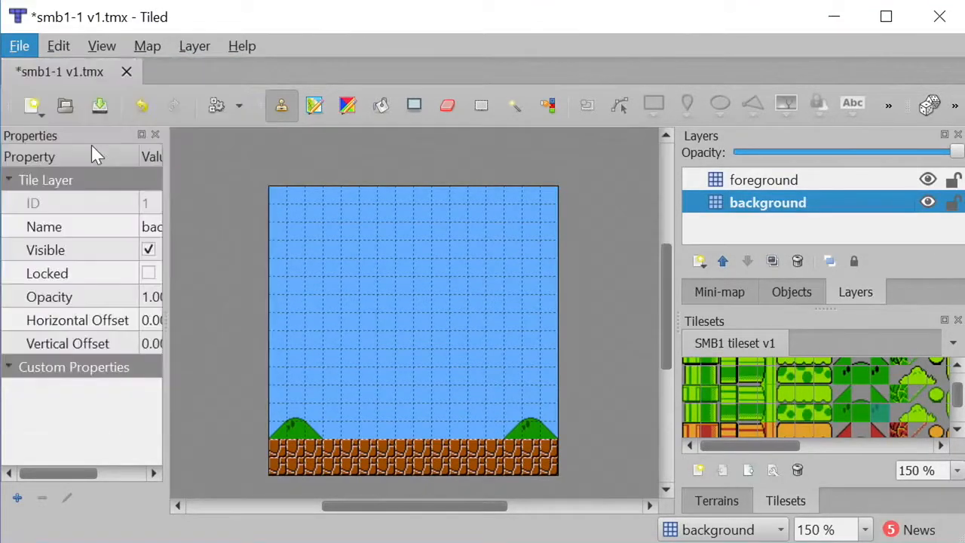
{"action": "key", "text": "ctrl+s"}
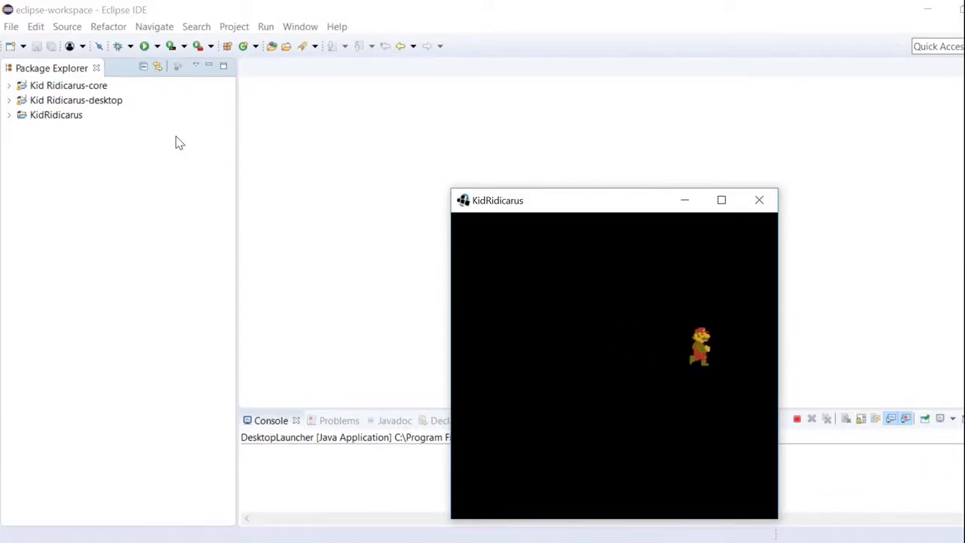
In PlayScreen.java, declare 'private TiledMapRenderer mapRenderer;' and begin a TmxMapLoader line.
{"action": "left_click", "coordinate": [9, 86]}
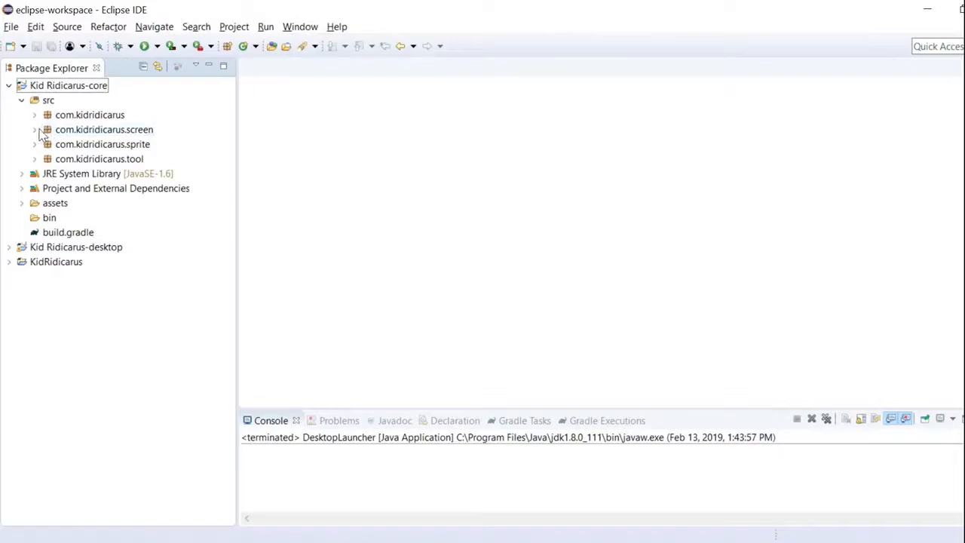
{"action": "double_click", "coordinate": [104, 129]}
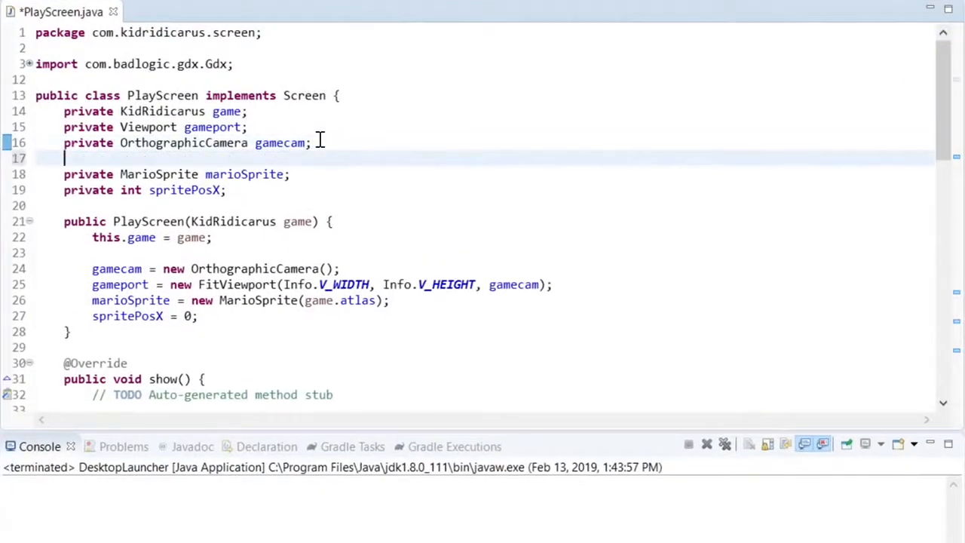
{"action": "type", "text": "private Tiled"}
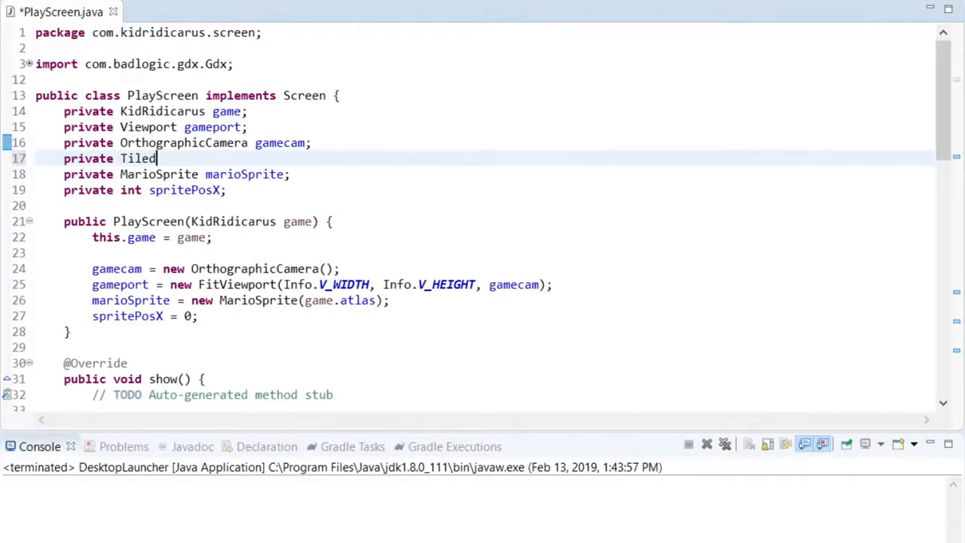
{"action": "type", "text": "MapRenderer map"}
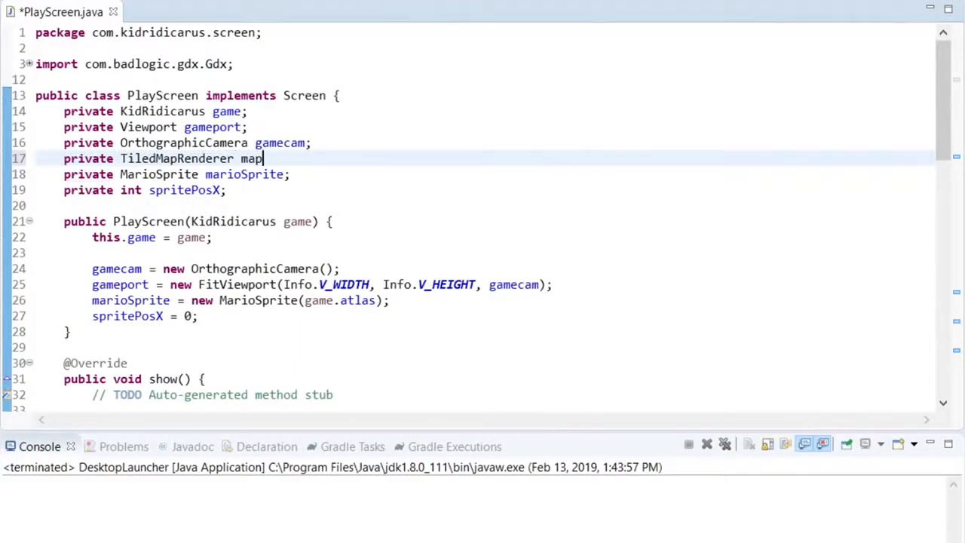
{"action": "type", "text": "Renderer;"}
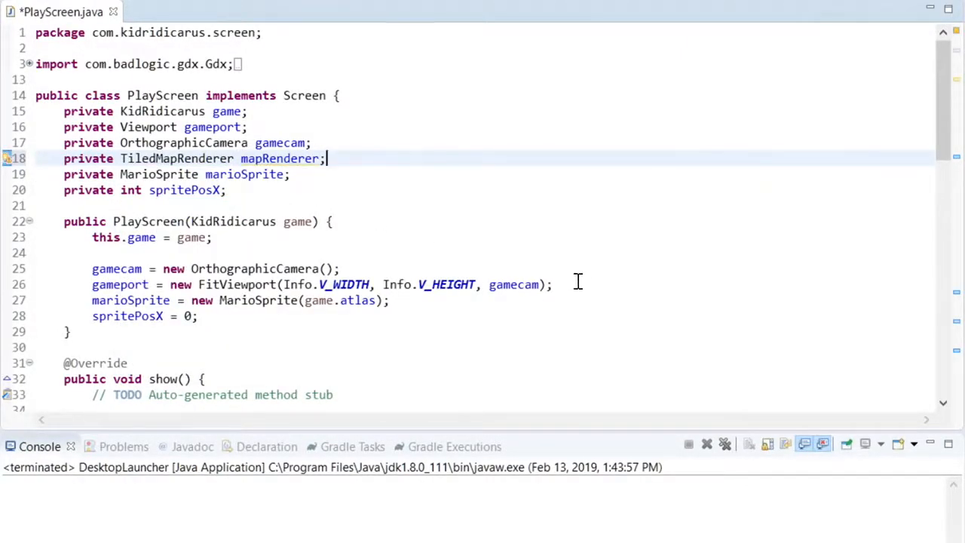
{"action": "type", "text": "TmxM"}
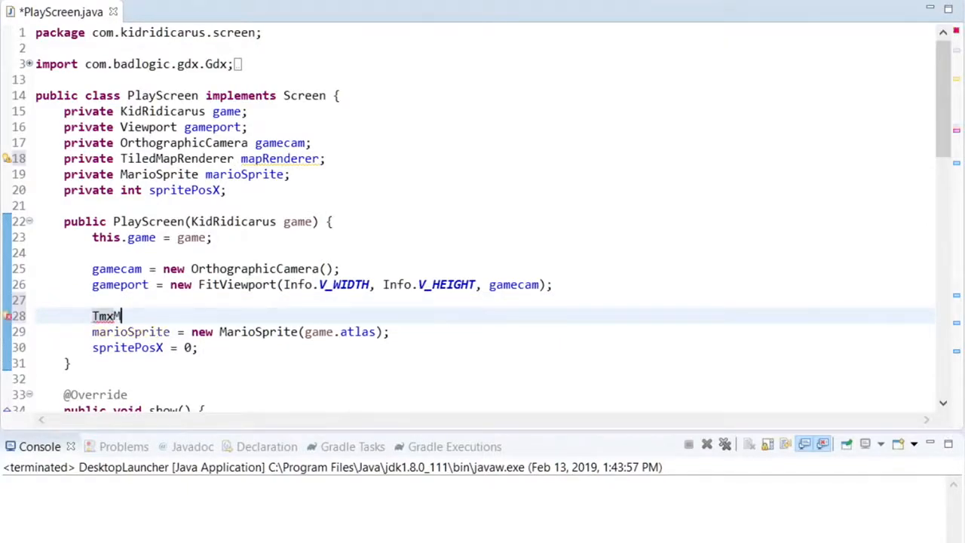
Create a TmxMapLoader and load 'smb1-1 v1.tmx' into TiledMap levelMap.
{"action": "type", "text": "apLoader mapLoader = new"}
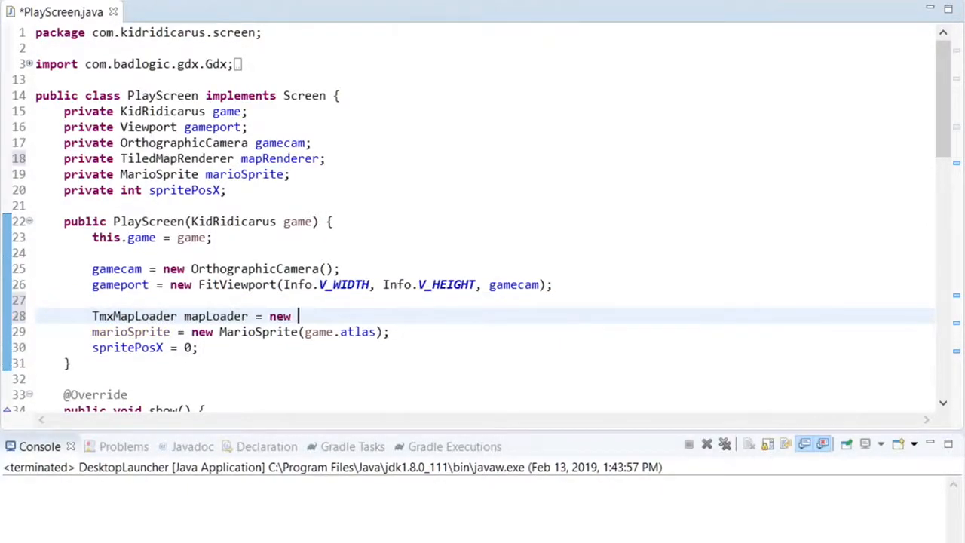
{"action": "type", "text": "TmxMapLoader();"}
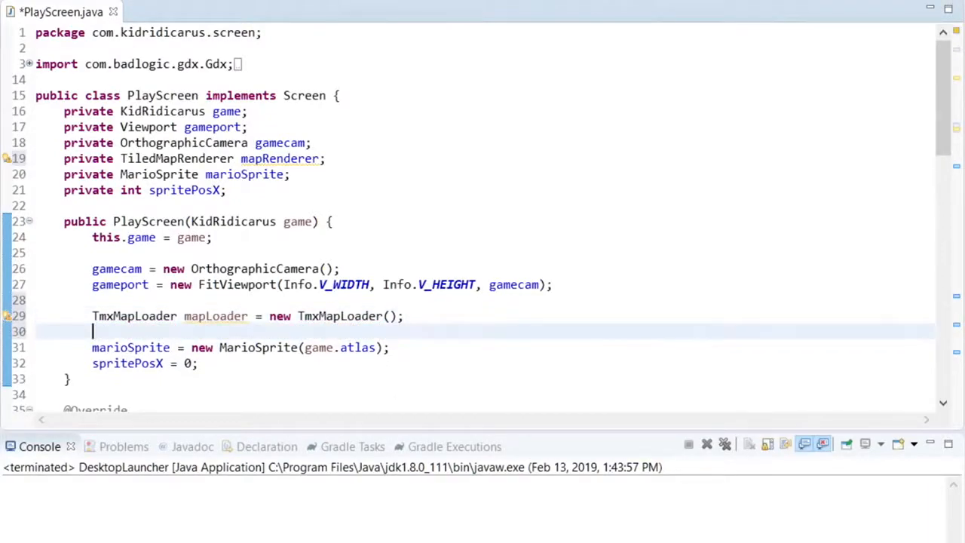
{"action": "type", "text": "TiledMap"}
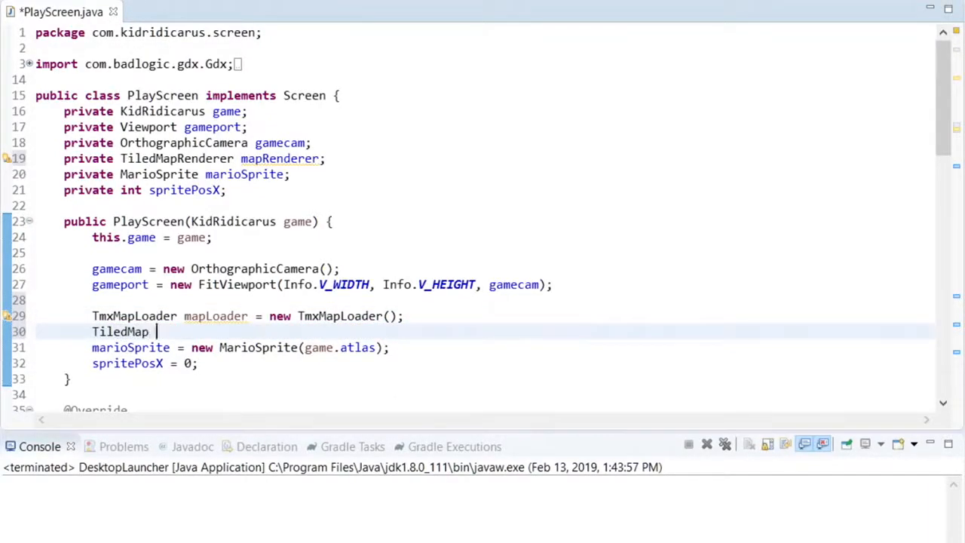
{"action": "type", "text": "levelMap"}
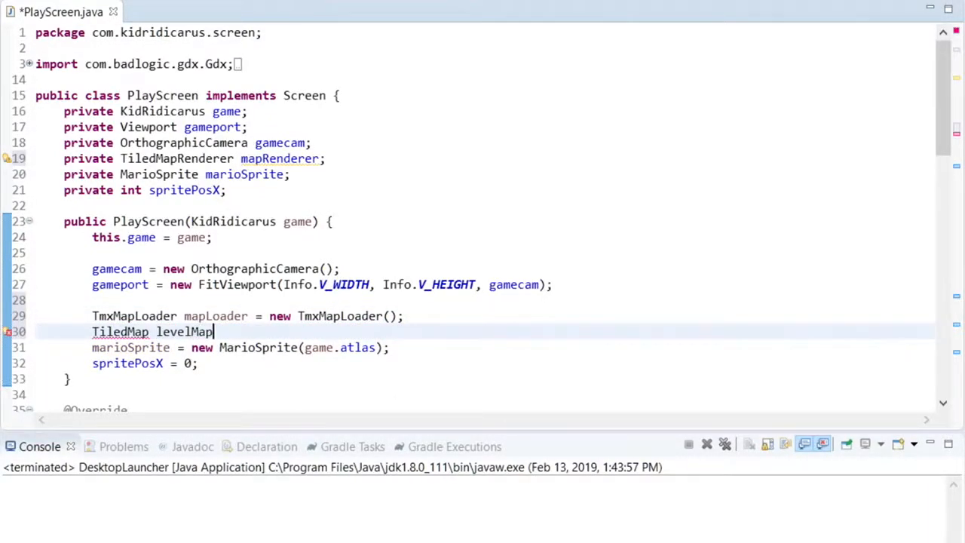
{"action": "type", "text": "= mapLoader.load(\""}
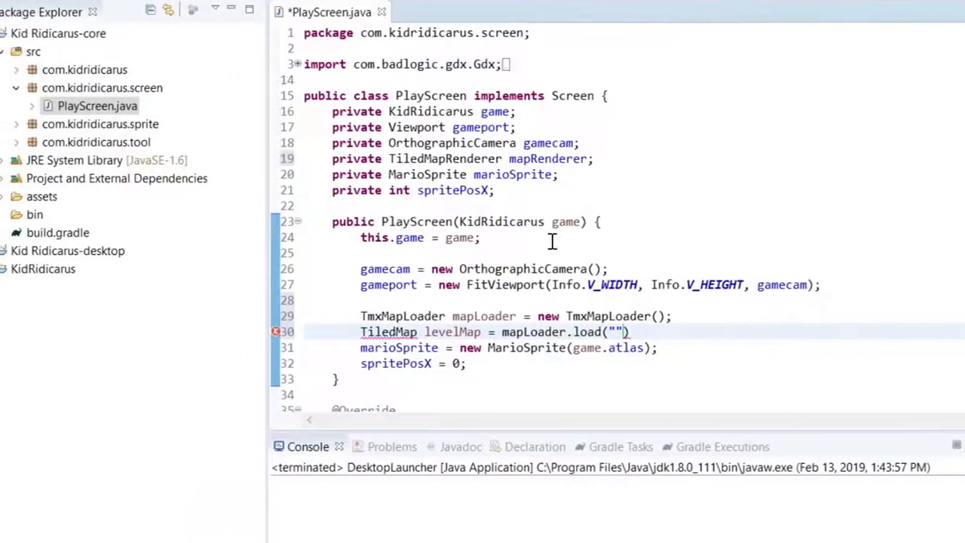
{"action": "left_click", "coordinate": [15, 196]}
{"action": "type", "text": "sm"}
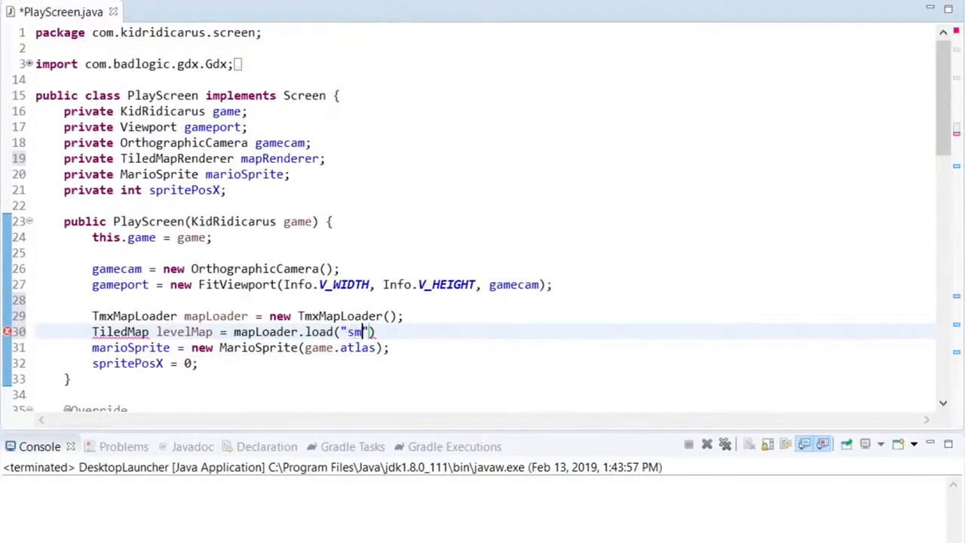
{"action": "type", "text": "b1-1 v1."}
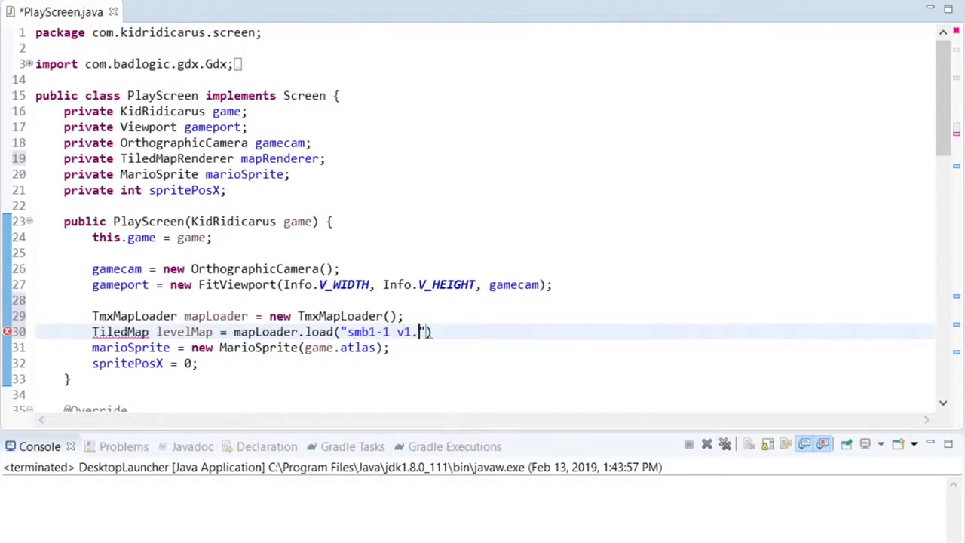
{"action": "type", "text": "tmx"}
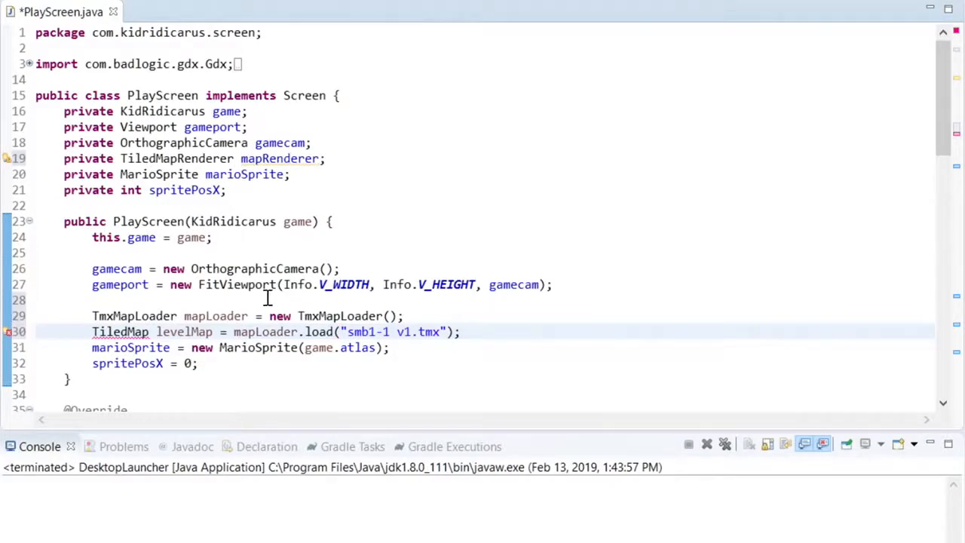
Set mapRenderer to a new OrthogonalTiledMapRenderer built from levelMap.
{"action": "left_click", "coordinate": [120, 332]}
{"action": "type", "text": "mapRenderer ="}
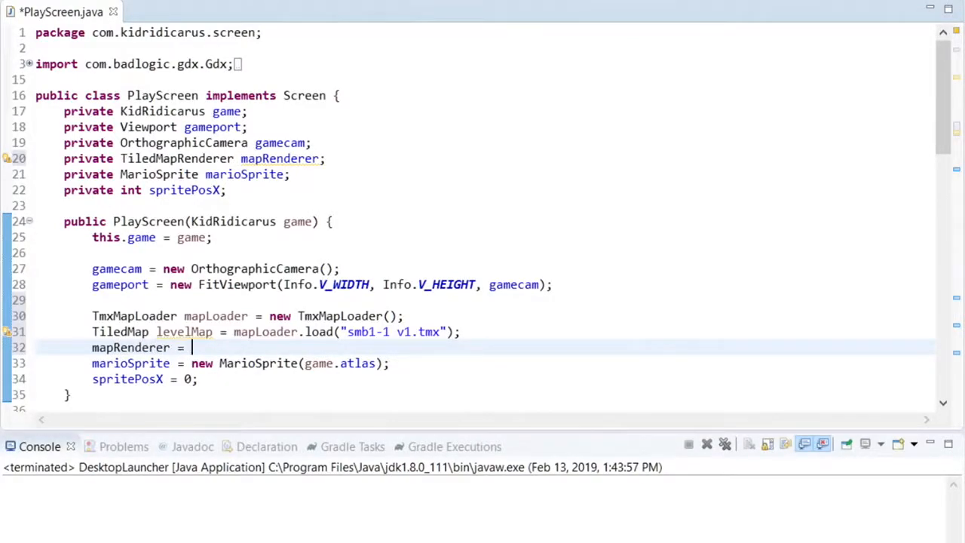
{"action": "type", "text": "new Orthogo"}
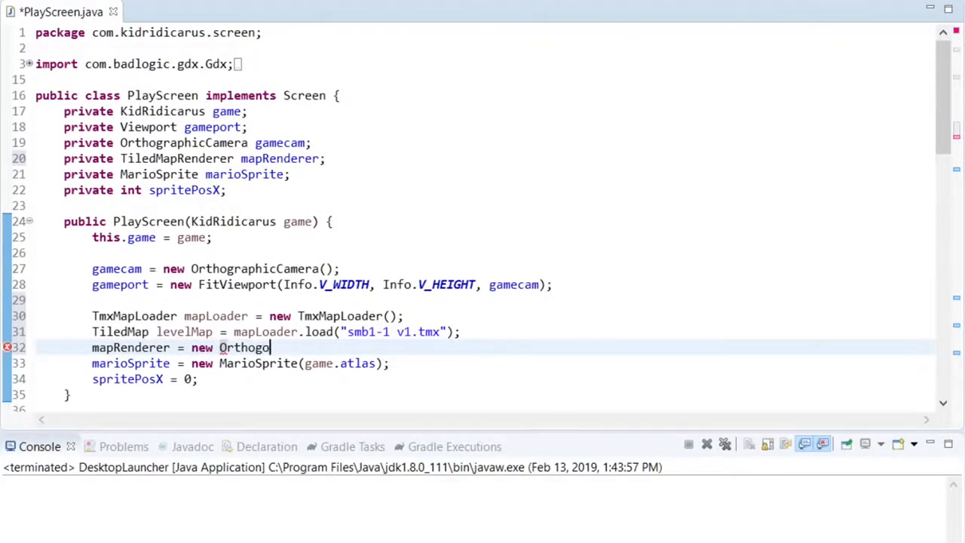
{"action": "type", "text": "nalTiledMapRenderer(level"}
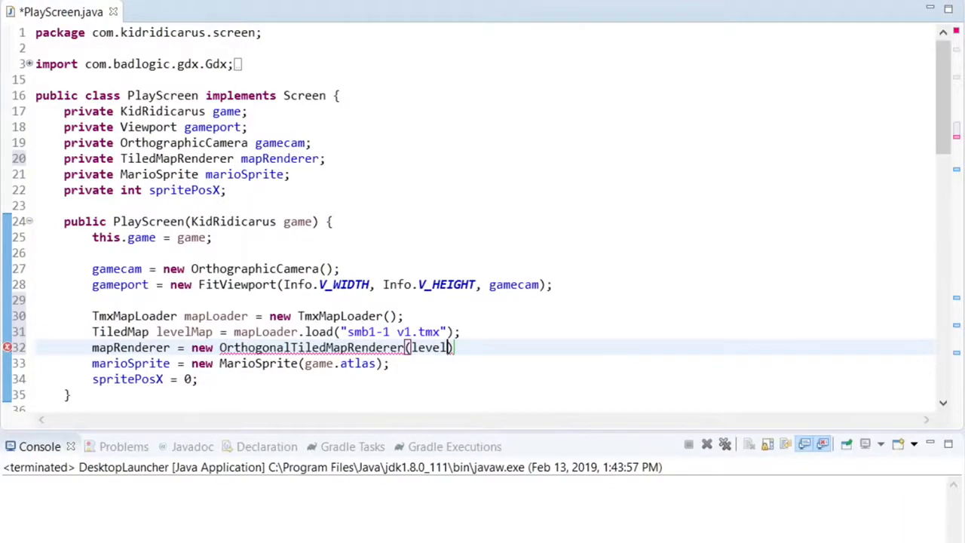
{"action": "type", "text": "Map"}
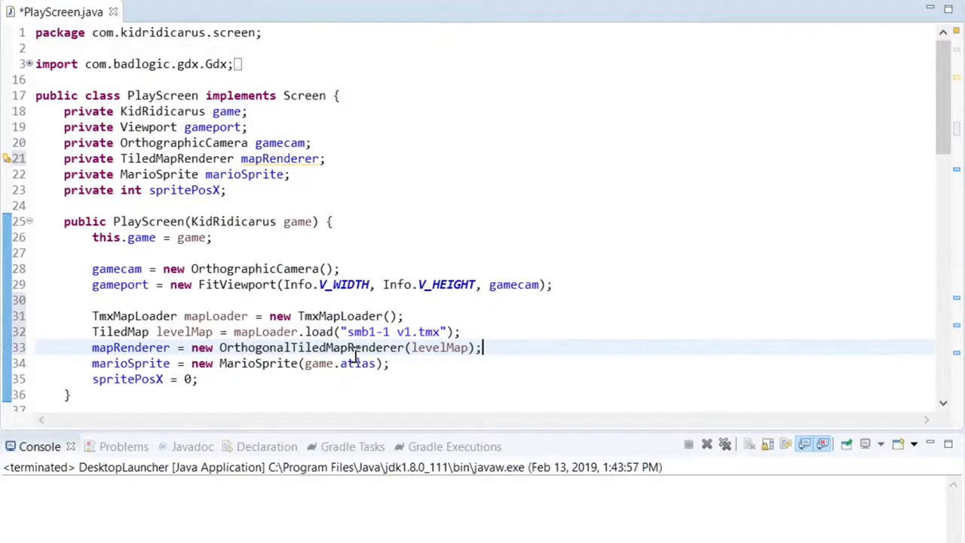
{"action": "scroll", "scroll_direction": "down", "scroll_amount": 3}
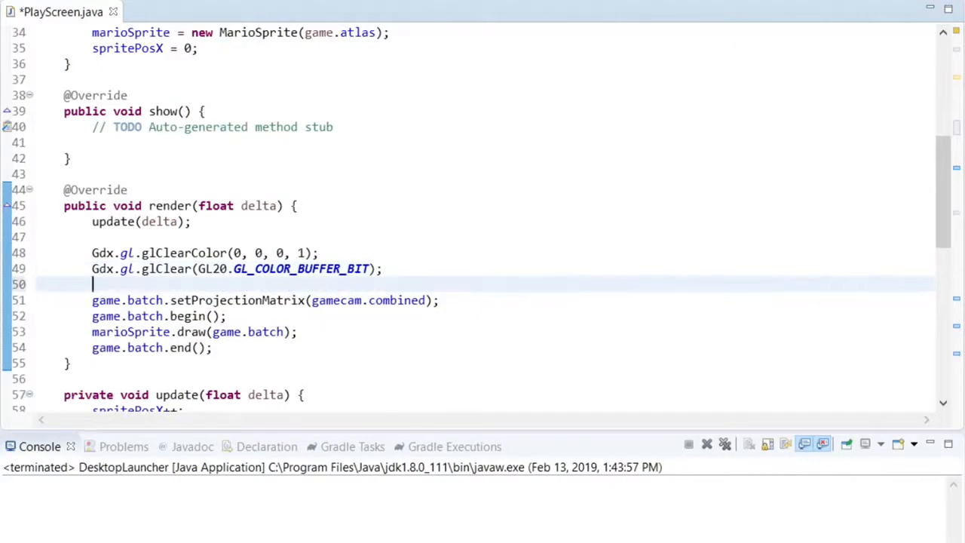
Add mapRenderer.setView(gamecam) and mapRenderer.render() to render(), then test-run and close the game.
{"action": "type", "text": "mapRenderer"}
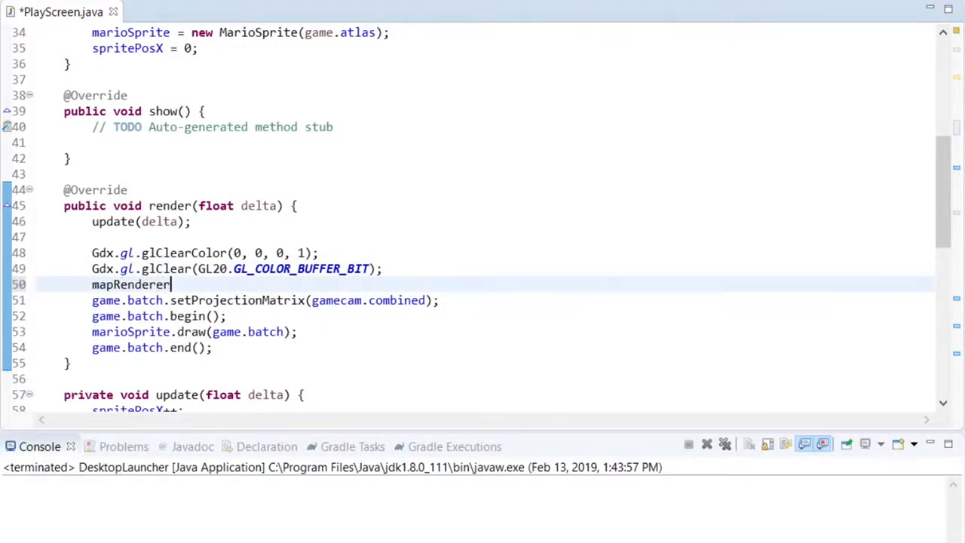
{"action": "type", "text": ".setView(gamecam);"}
{"action": "type", "text": "mapRe"}
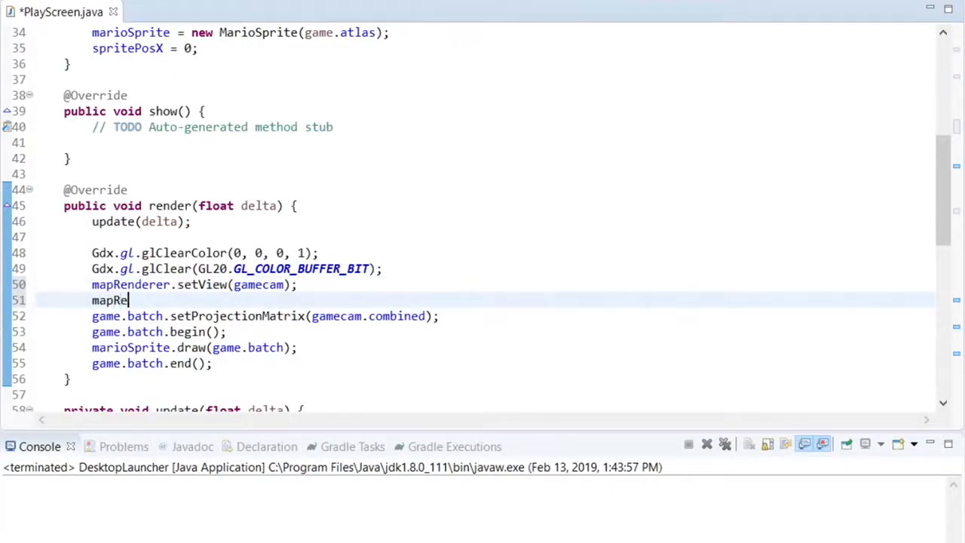
{"action": "type", "text": "nderer.render();"}
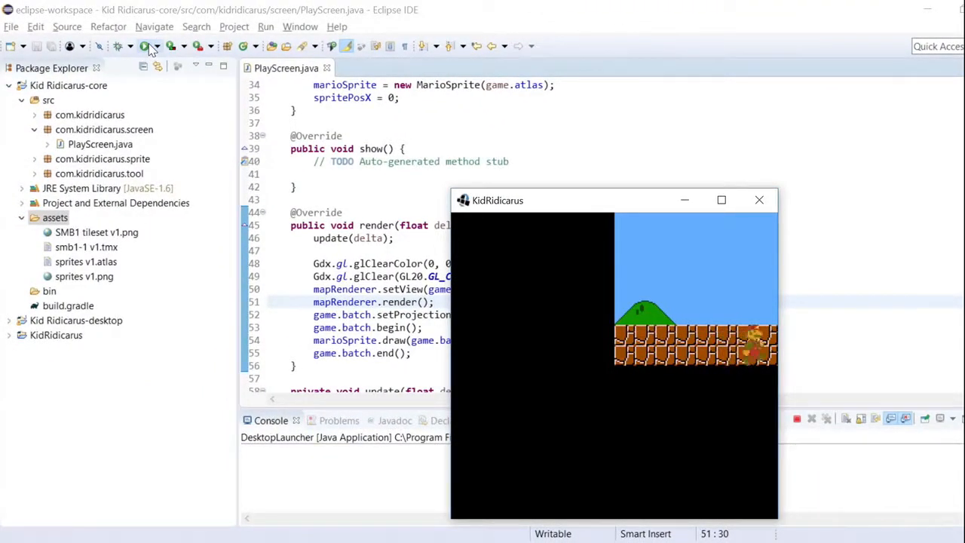
{"action": "left_click", "coordinate": [758, 200]}
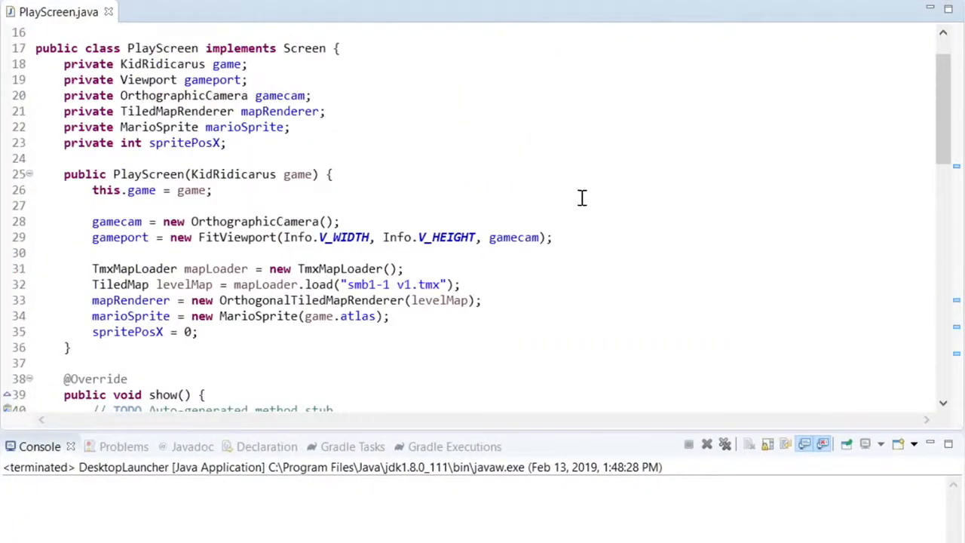
Set gamecam position to (128, 120, 0), update it, and rerun the game.
{"action": "type", "text": "gamecam."}
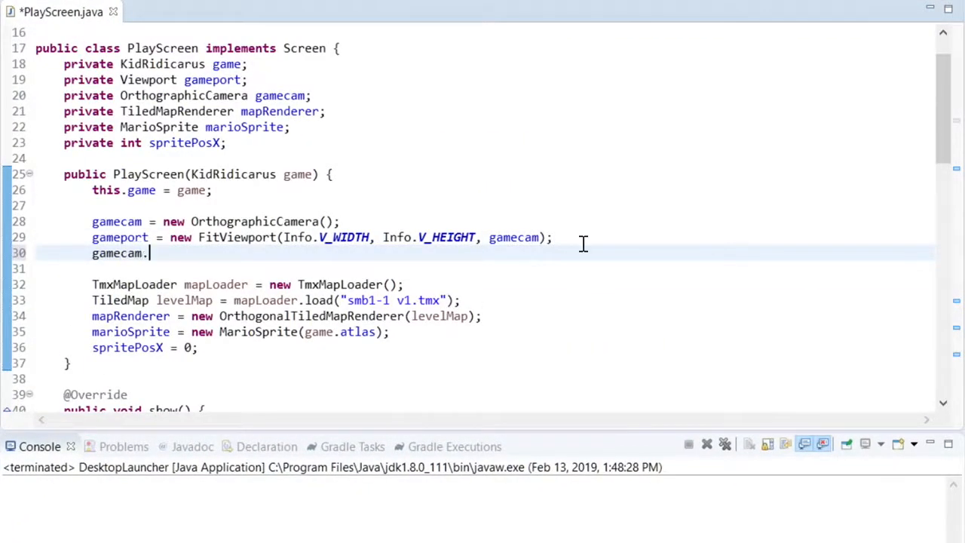
{"action": "type", "text": "position.set(128,"}
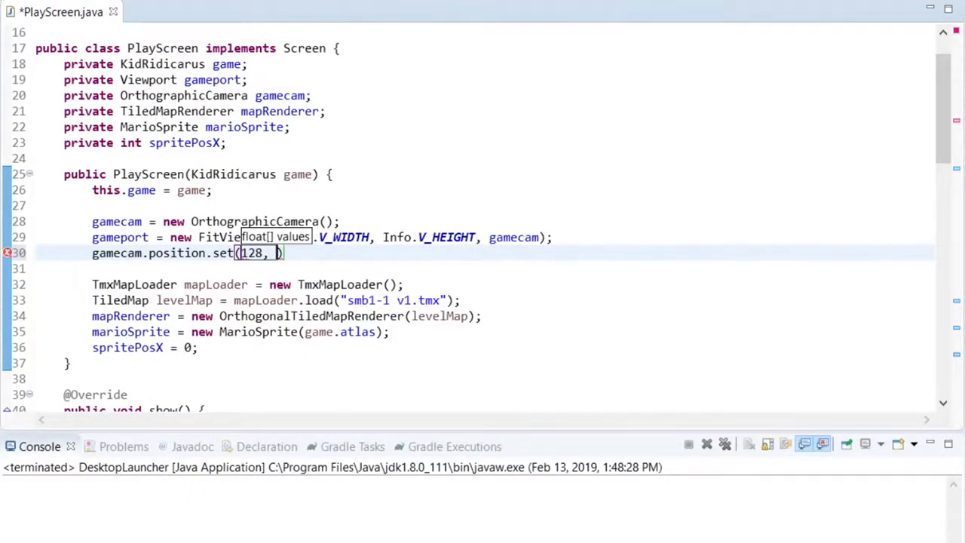
{"action": "type", "text": "120, 0);"}
{"action": "left_click", "coordinate": [485, 269]}
{"action": "type", "text": "gamecam.update();"}
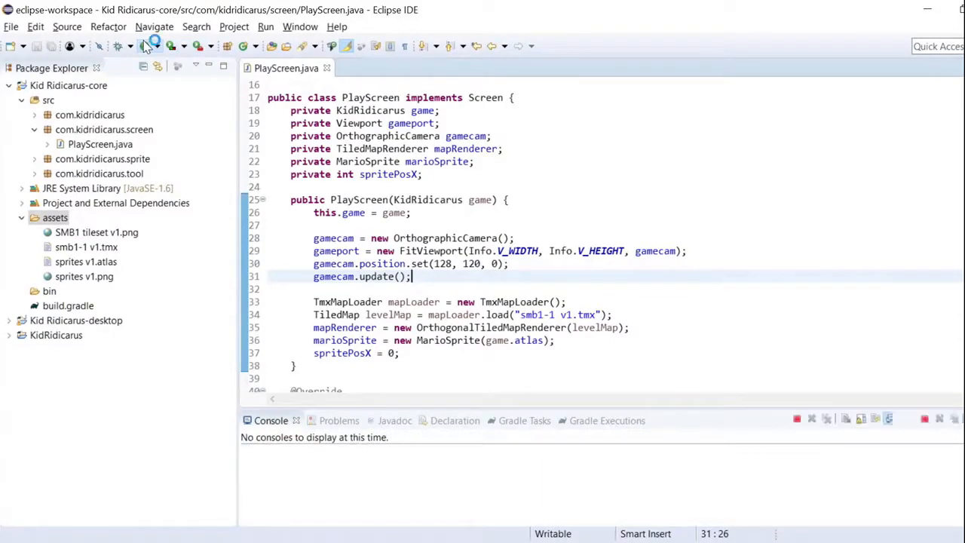
{"action": "left_click", "coordinate": [144, 46]}
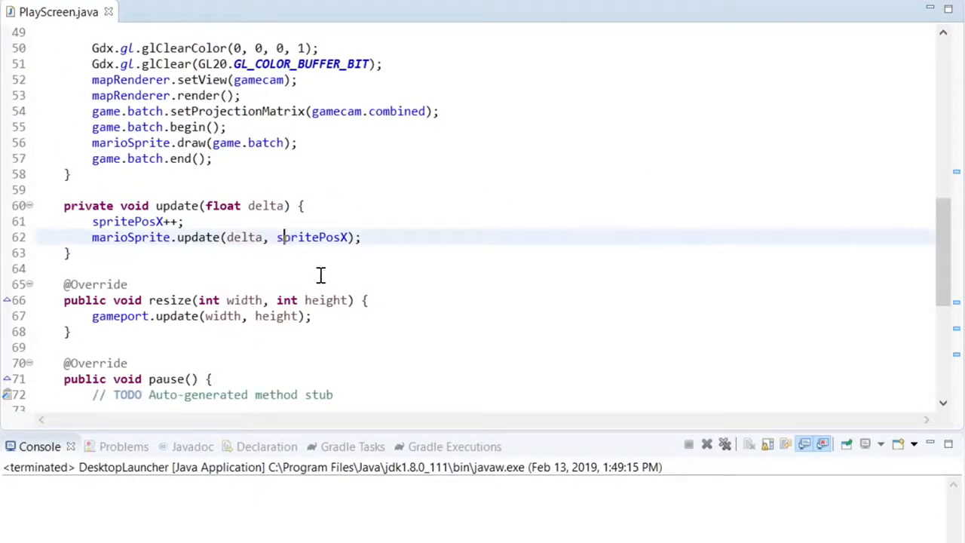
Pass new Vector2(spritePosX, 32) to marioSprite.update and use pos.x in MarioSprite's update.
{"action": "type", "text": "new Vector2("}
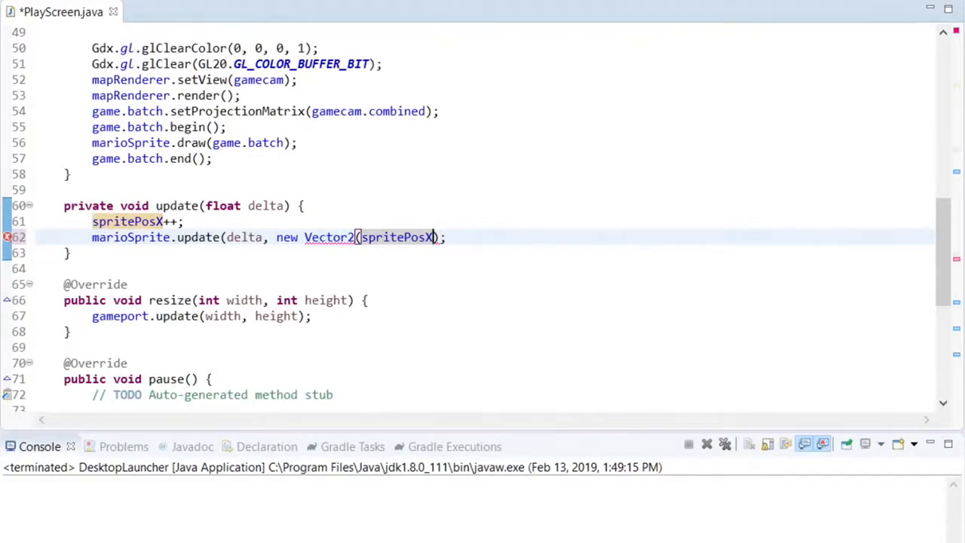
{"action": "type", "text": ", 32"}
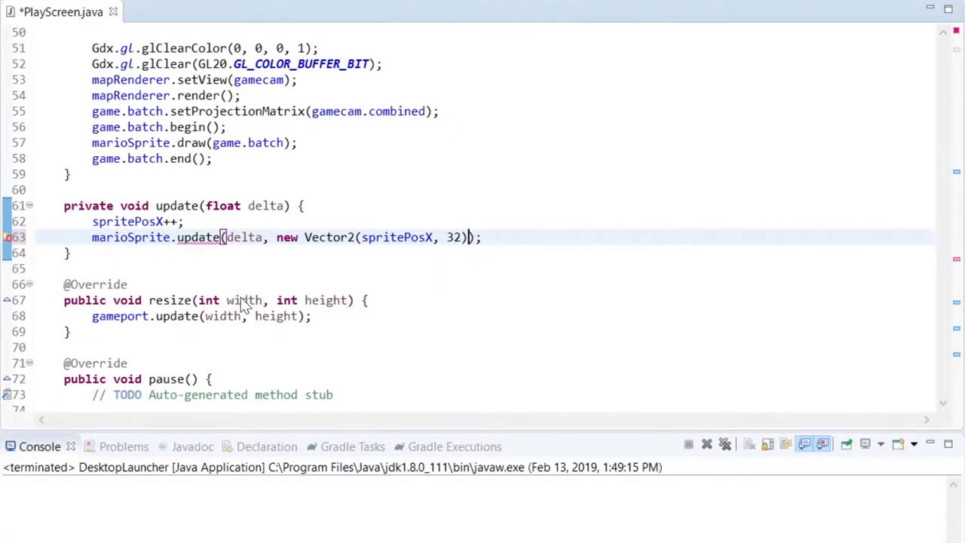
{"action": "left_click", "coordinate": [186, 12]}
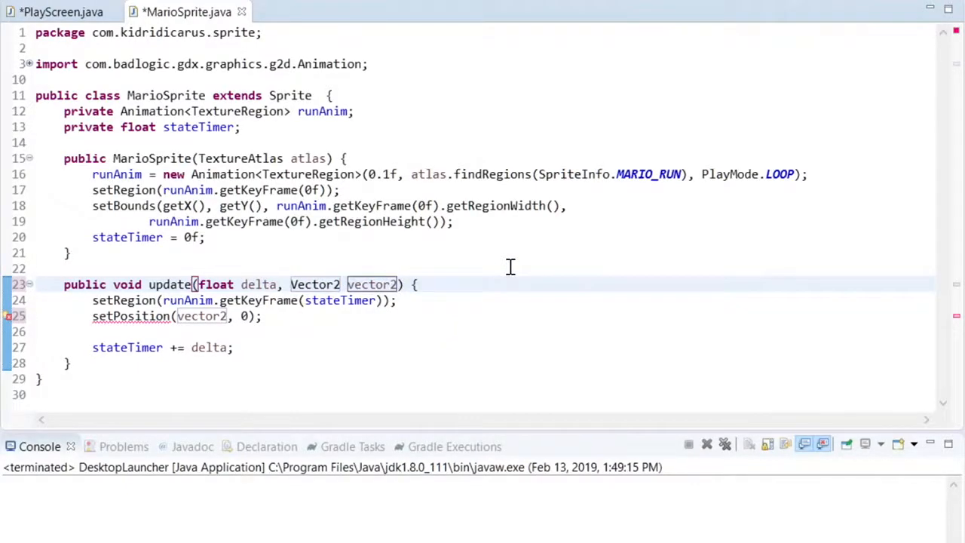
{"action": "type", "text": "pos"}
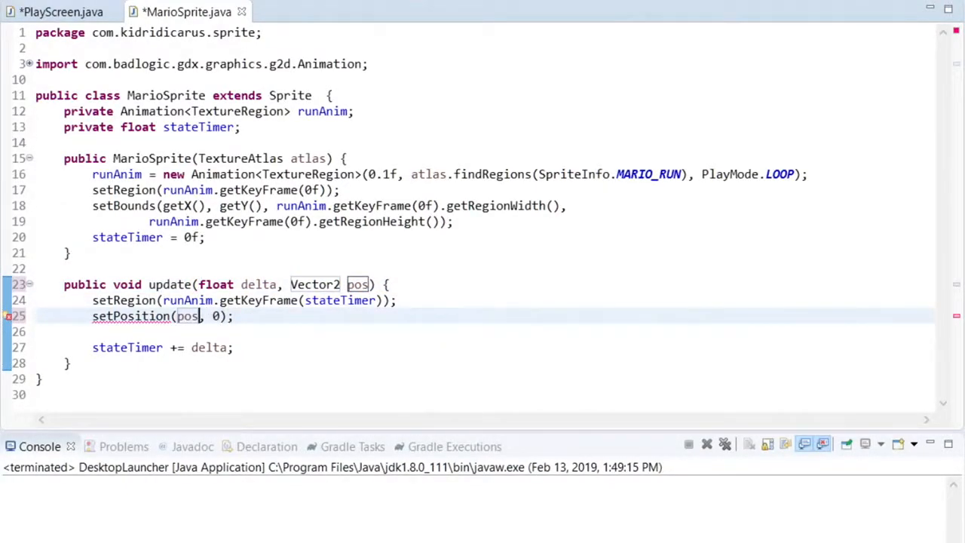
{"action": "type", "text": ".x"}
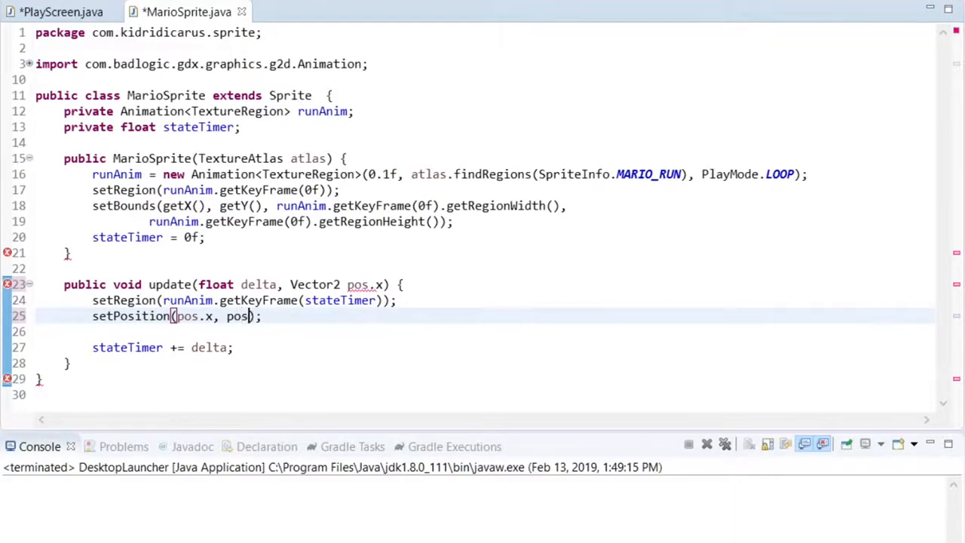